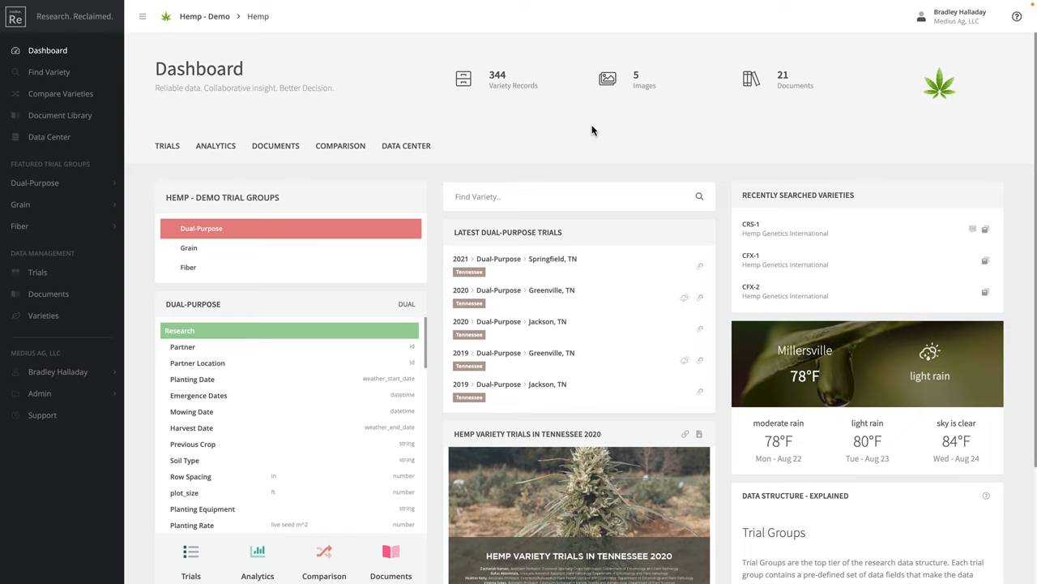
pyautogui.moveTo(581, 139)
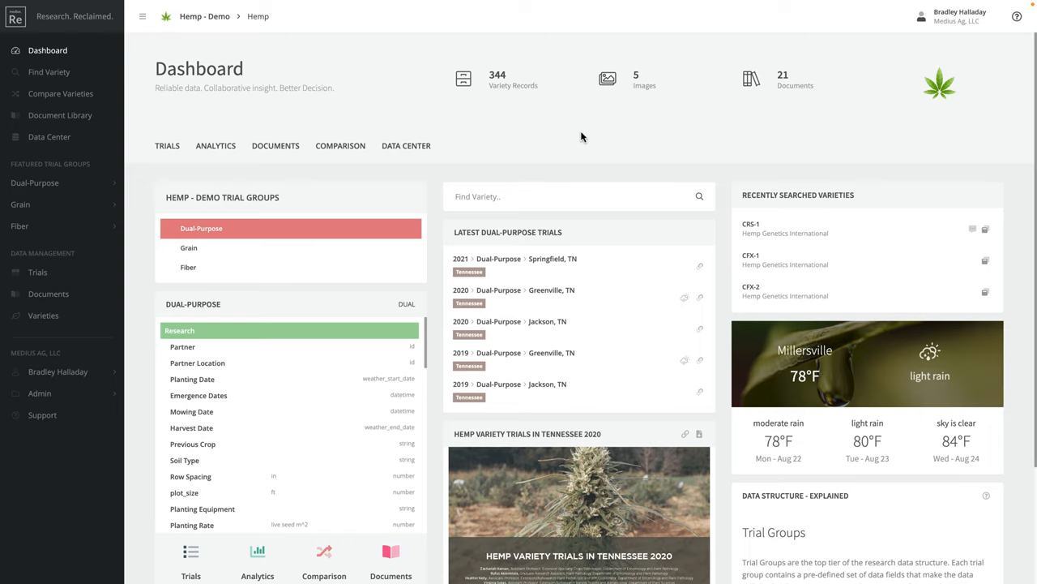
pyautogui.moveTo(584, 135)
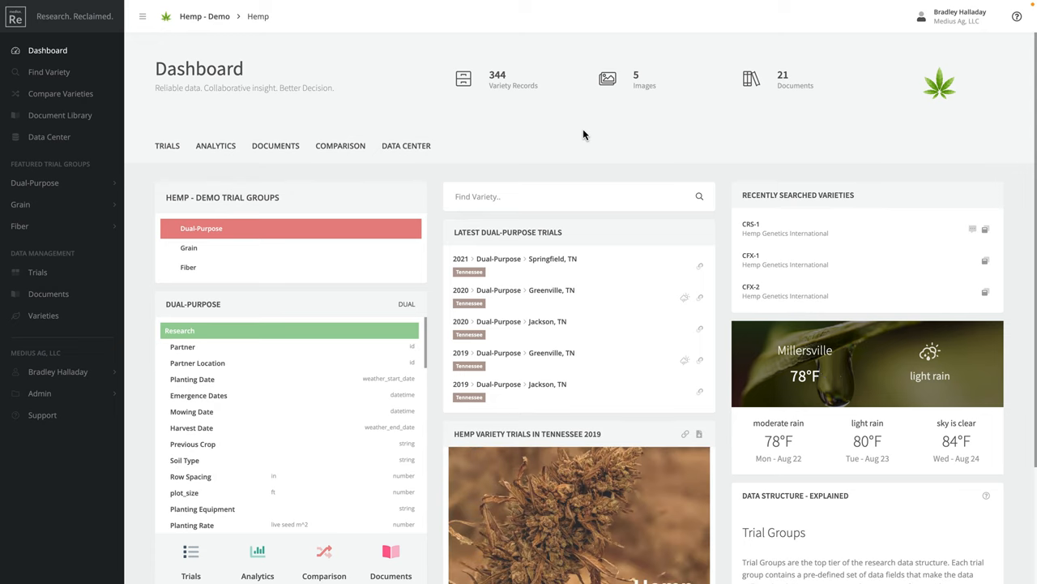
pyautogui.moveTo(590, 132)
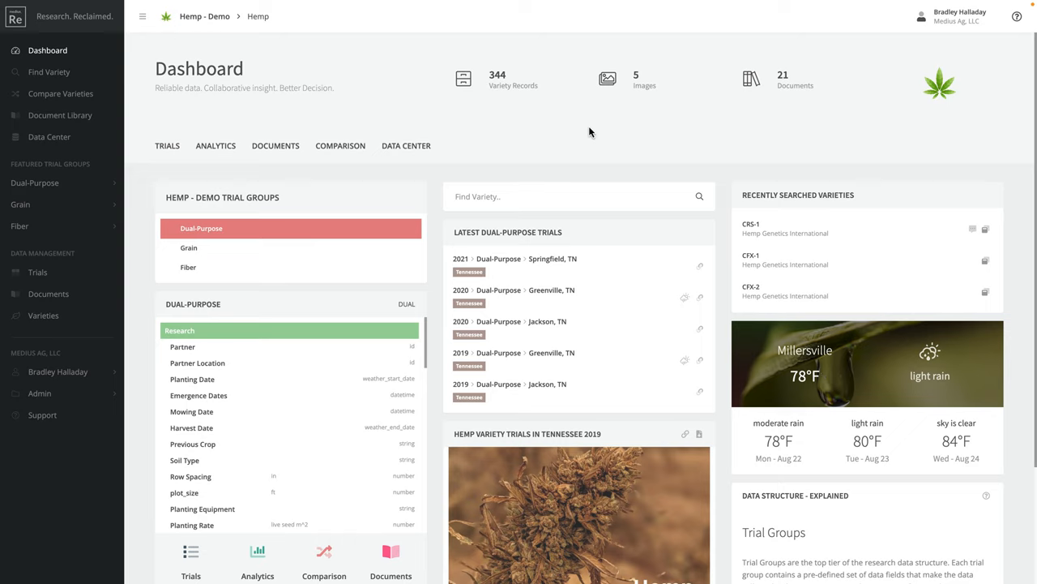
pyautogui.moveTo(575, 165)
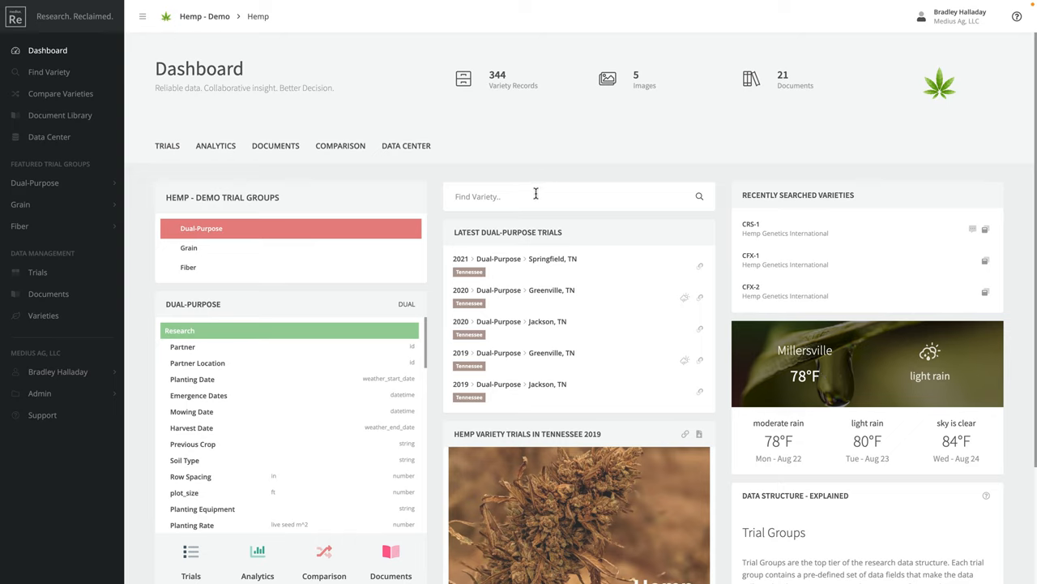
# Step: Search 'CRS' in Find Variety and bring up the CRS-1 summary card
pyautogui.write('c')
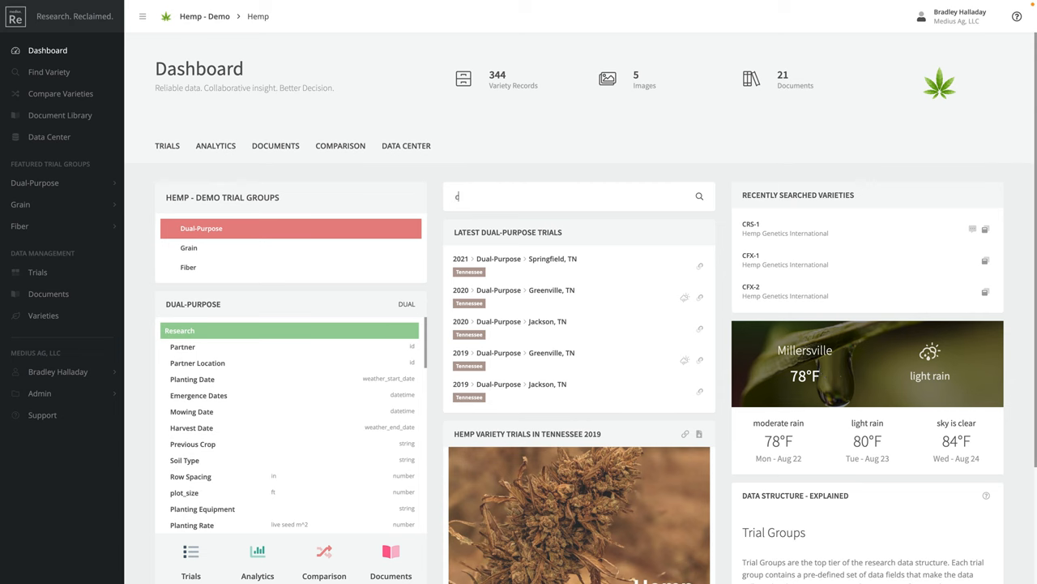
pyautogui.write('RS')
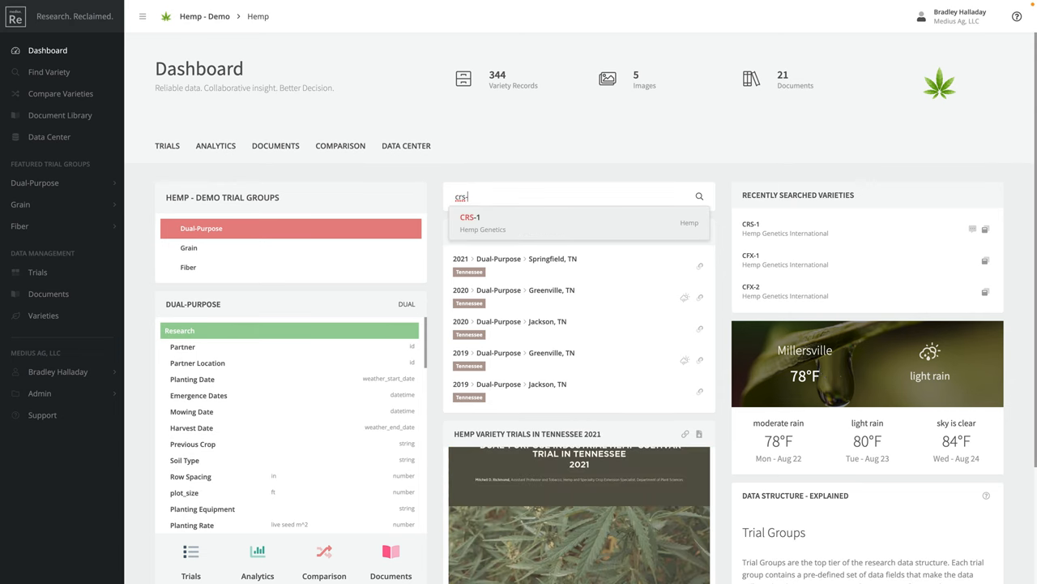
pyautogui.click(470, 230)
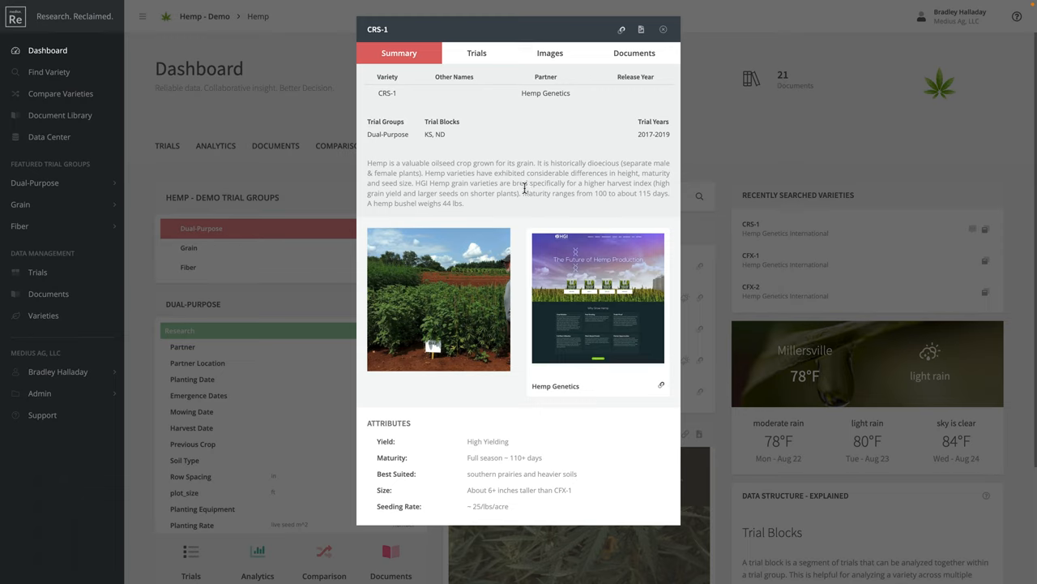
pyautogui.moveTo(385, 147)
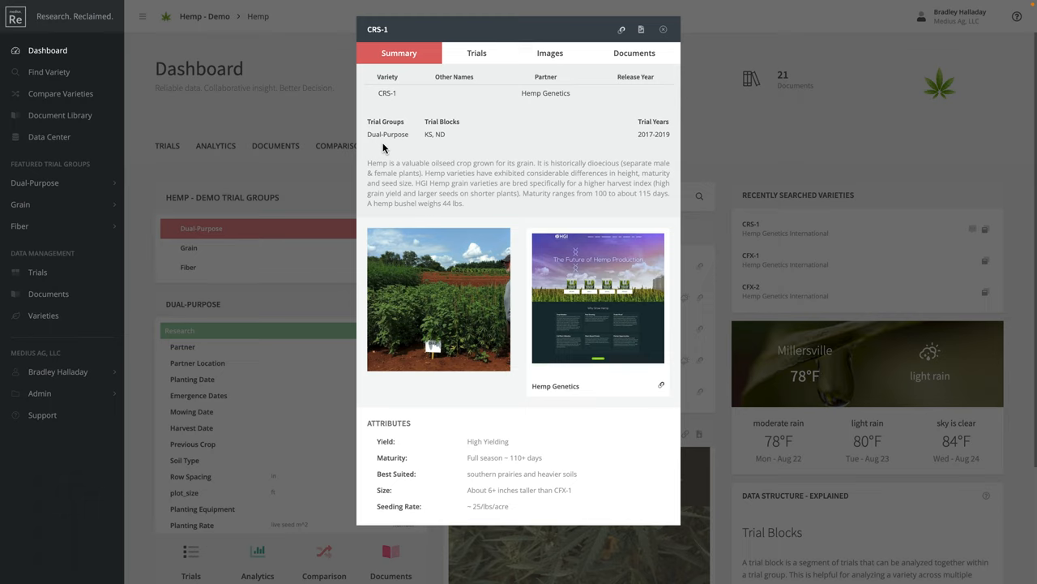
pyautogui.moveTo(451, 134)
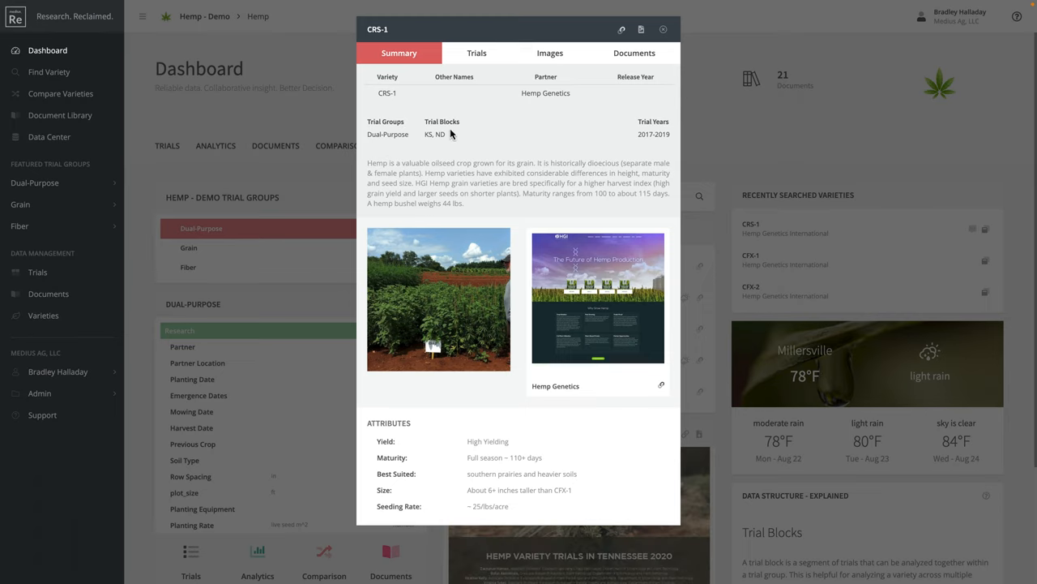
pyautogui.moveTo(616, 146)
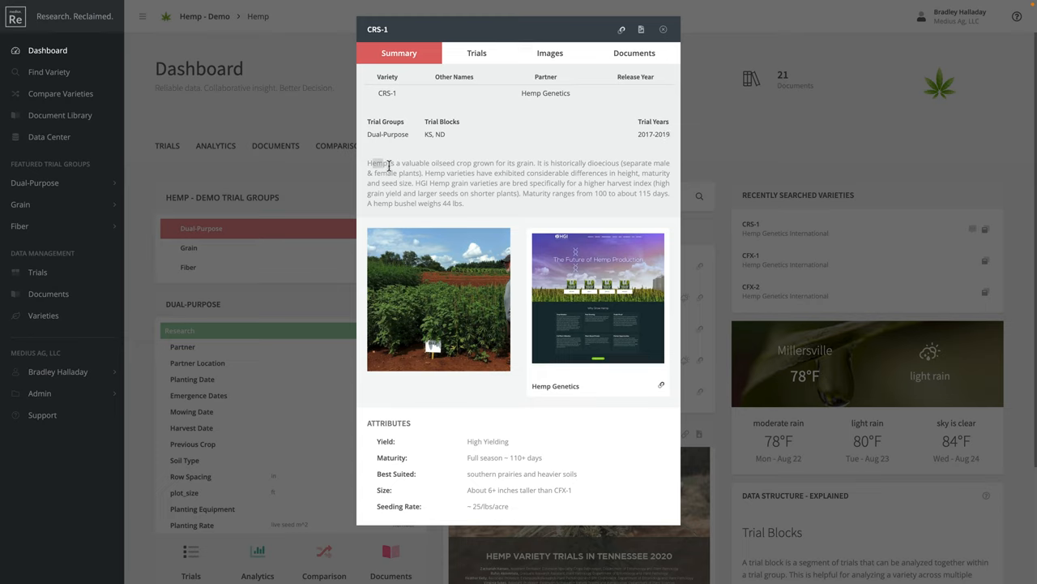
pyautogui.moveTo(493, 209)
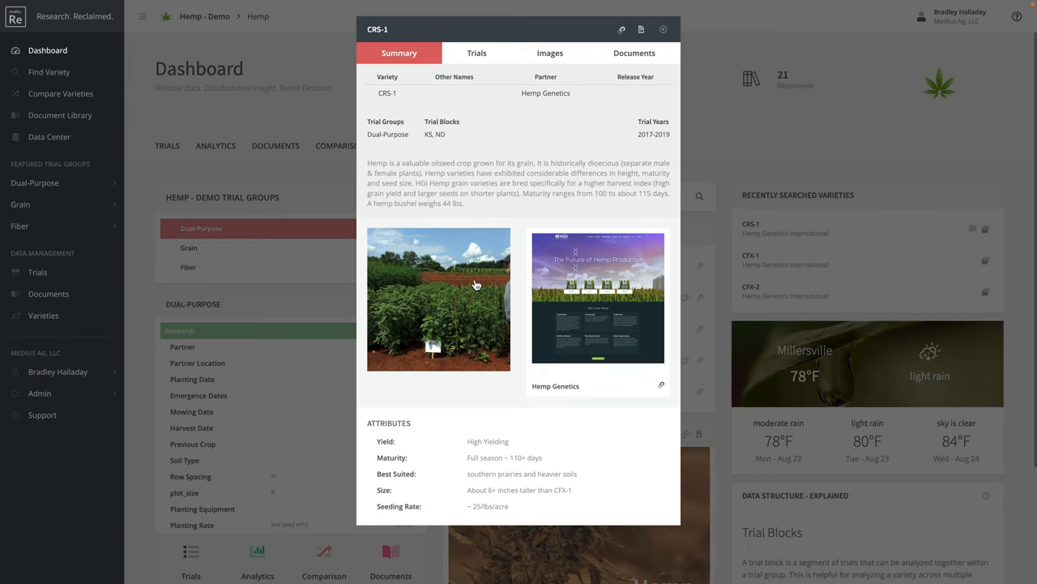
pyautogui.moveTo(507, 201)
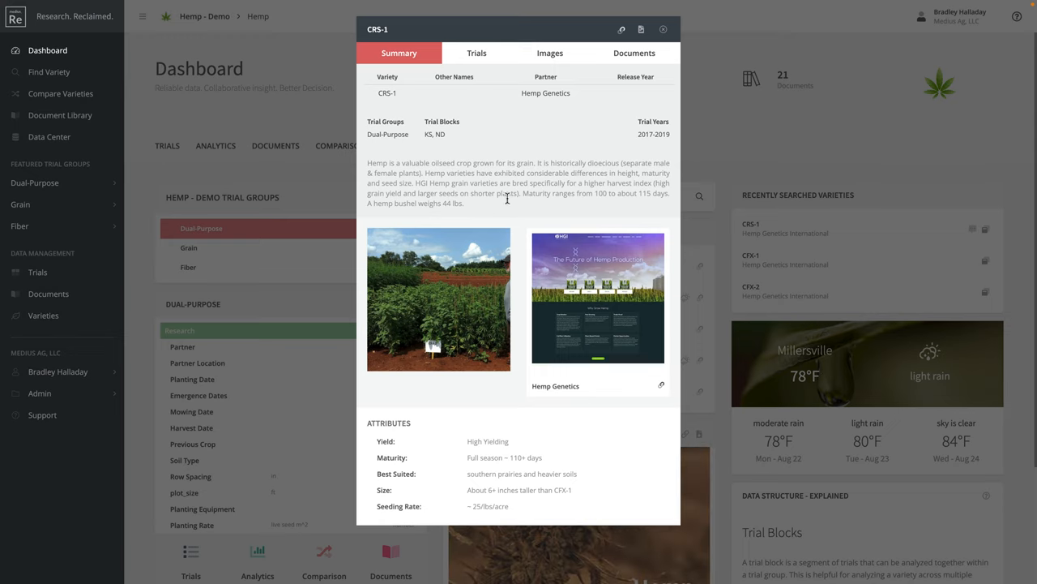
pyautogui.moveTo(584, 288)
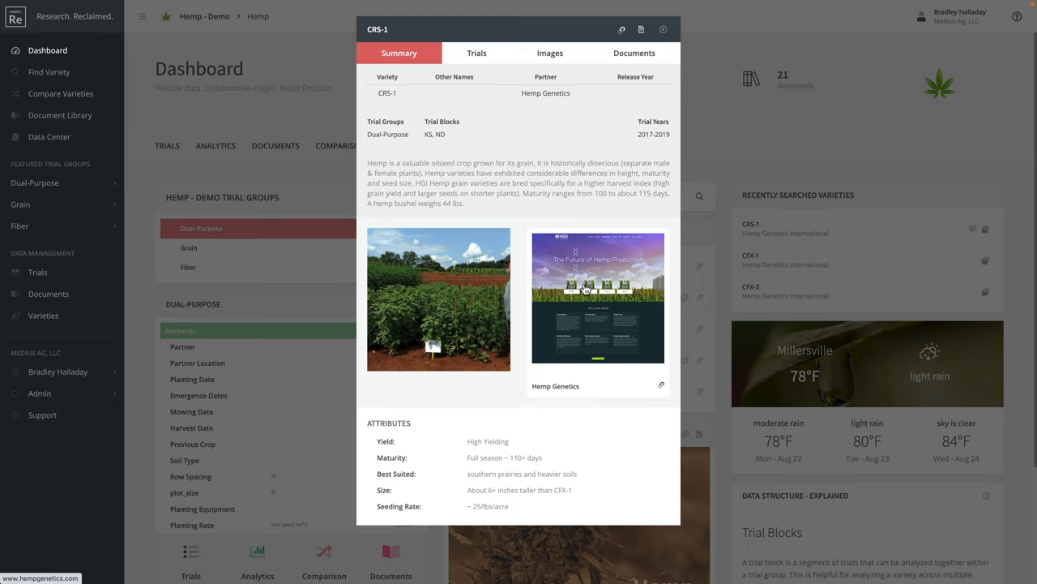
pyautogui.moveTo(519, 331)
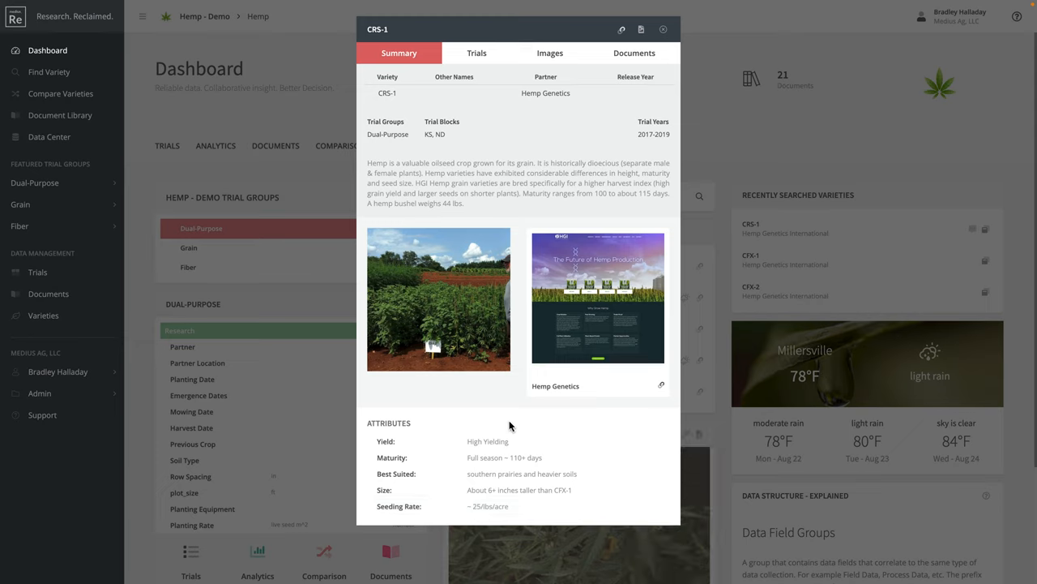
pyautogui.moveTo(503, 422)
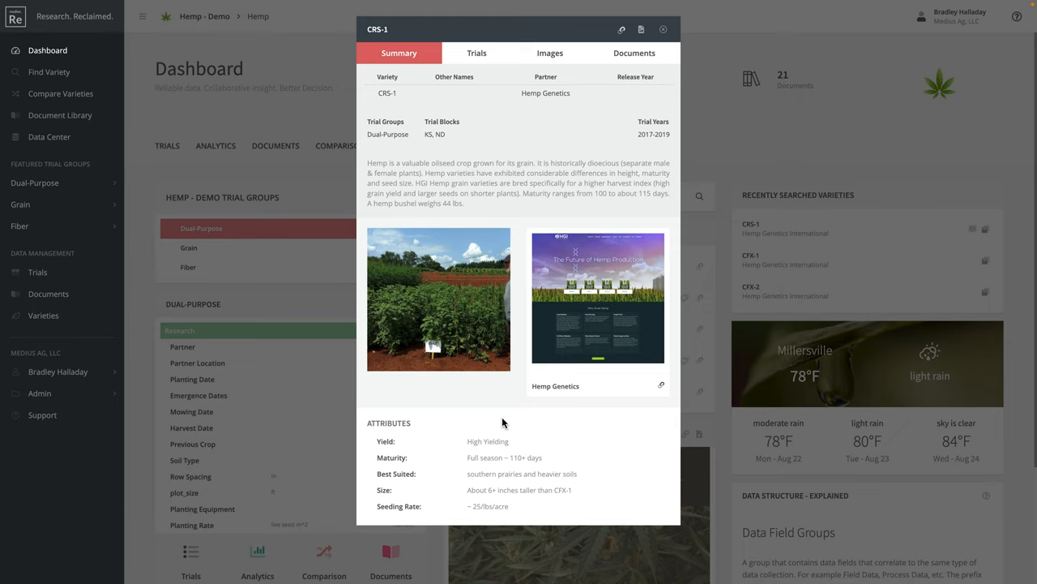
pyautogui.moveTo(495, 134)
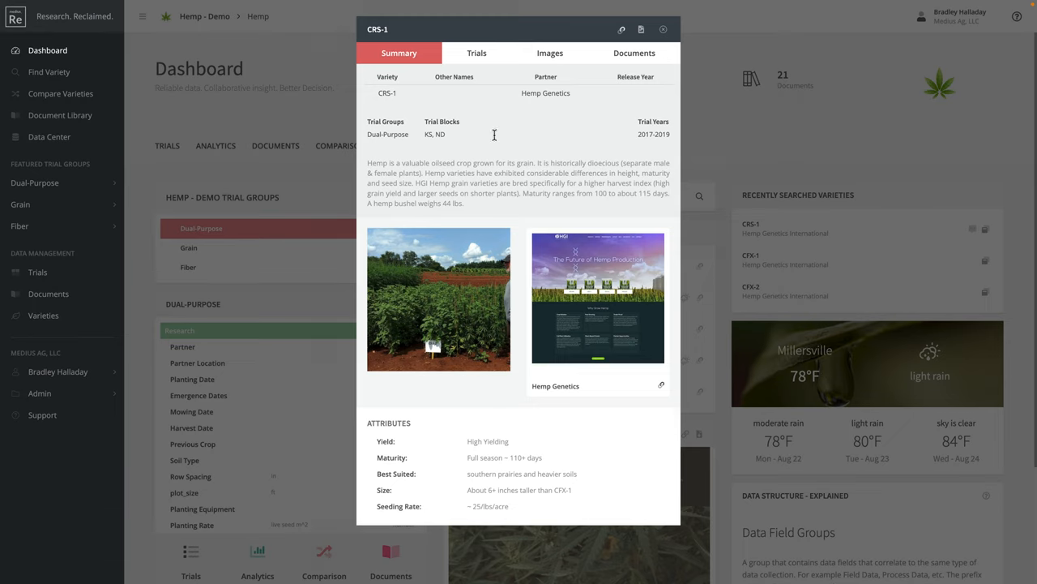
# Step: Review CRS-1's trial data fields across blocks, then show its 2019 trial images
pyautogui.click(476, 52)
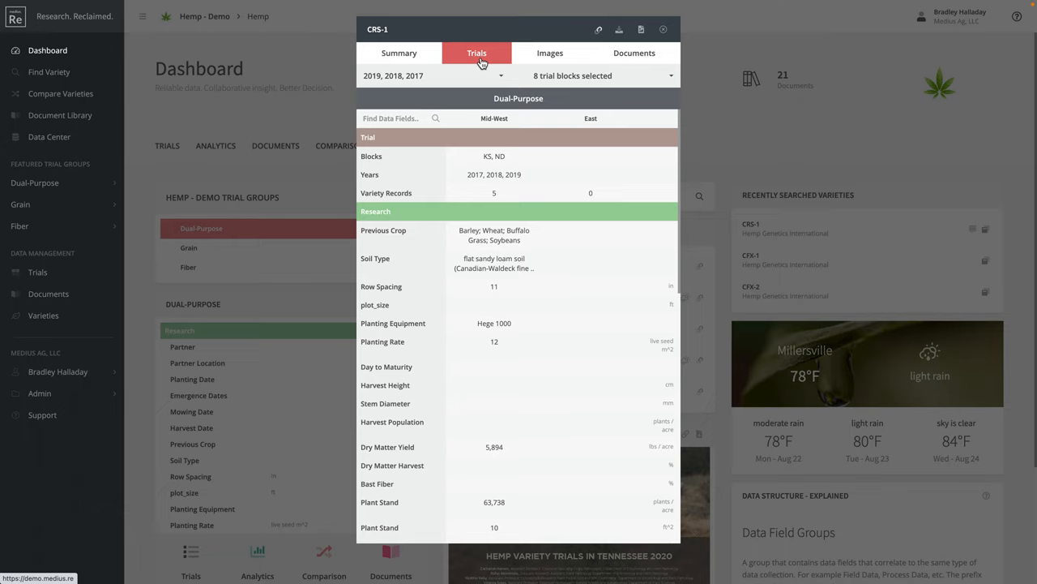
pyautogui.moveTo(502, 223)
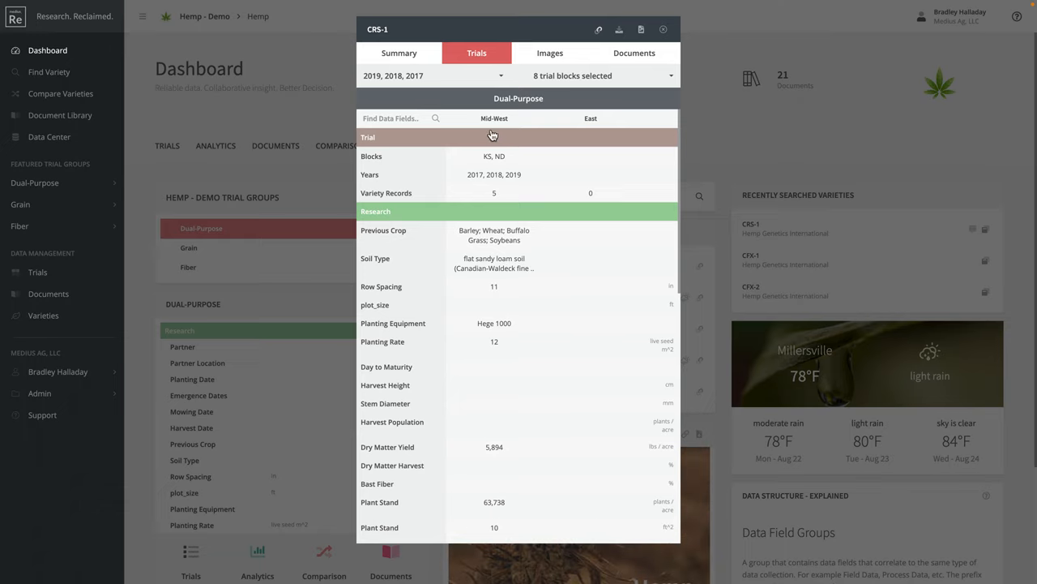
pyautogui.scroll(-3)
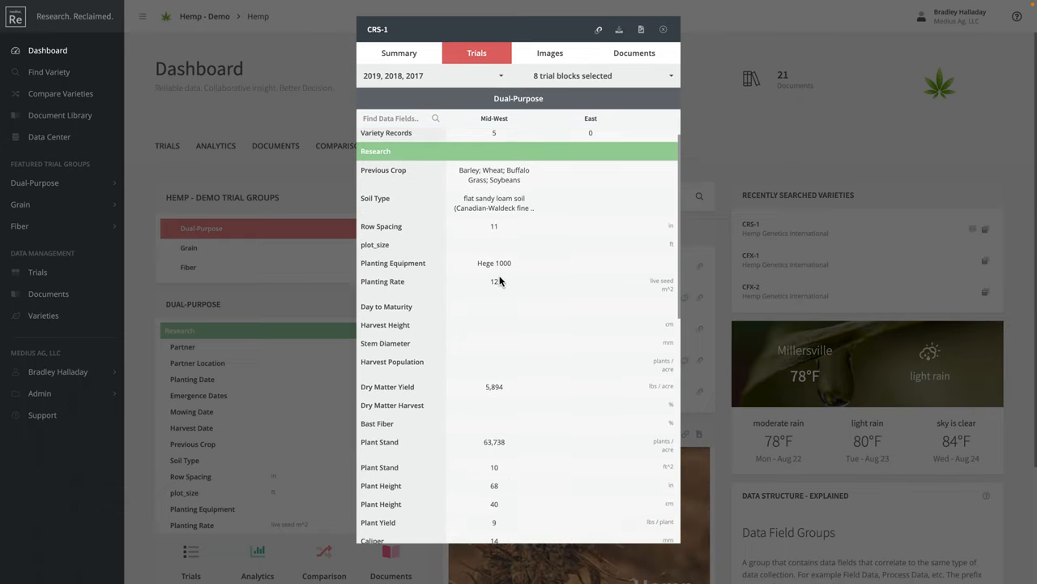
pyautogui.scroll(-3)
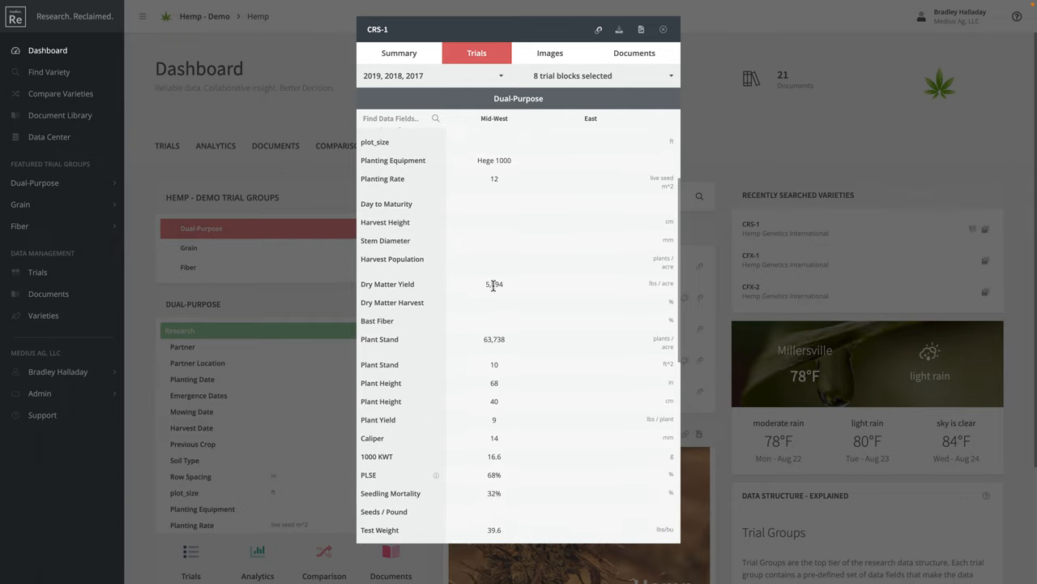
pyautogui.moveTo(495, 284)
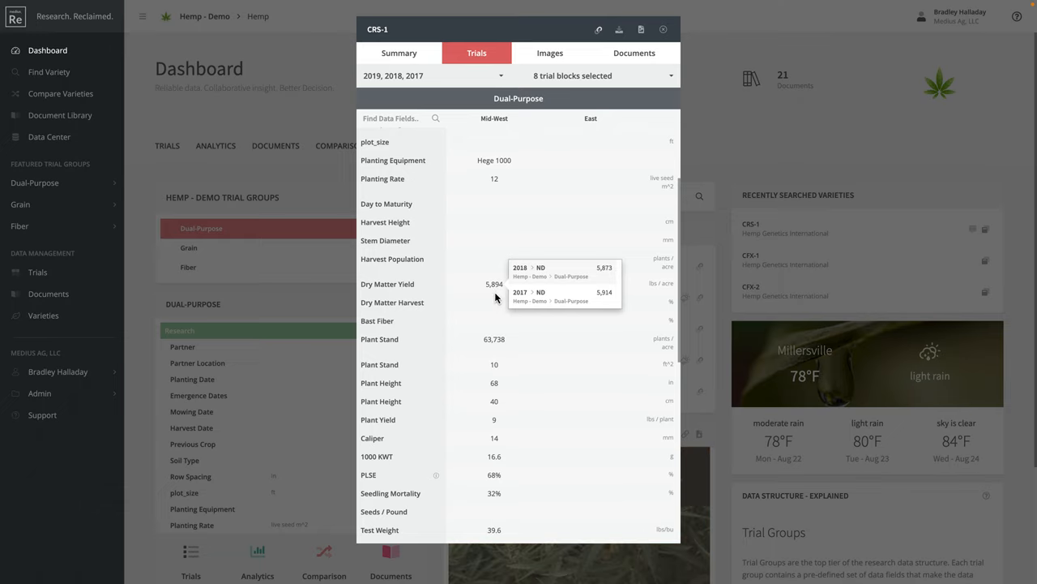
pyautogui.moveTo(496, 285)
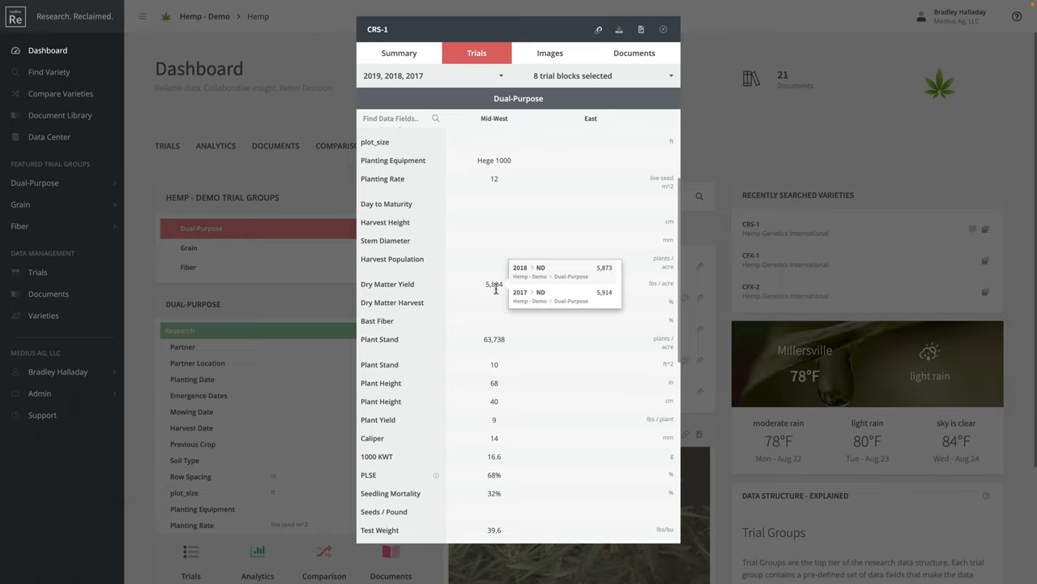
pyautogui.moveTo(551, 308)
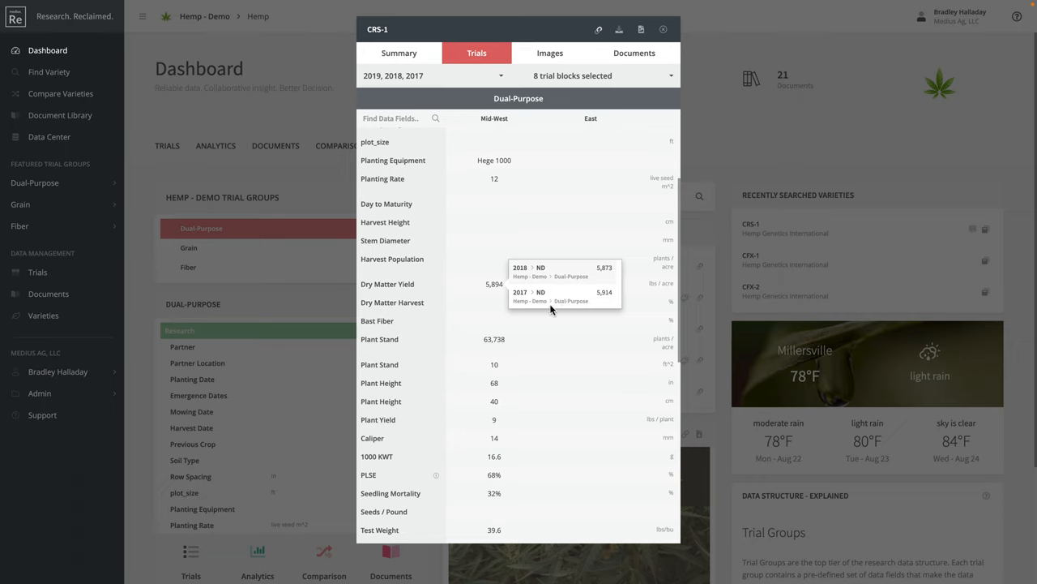
pyautogui.scroll(-3)
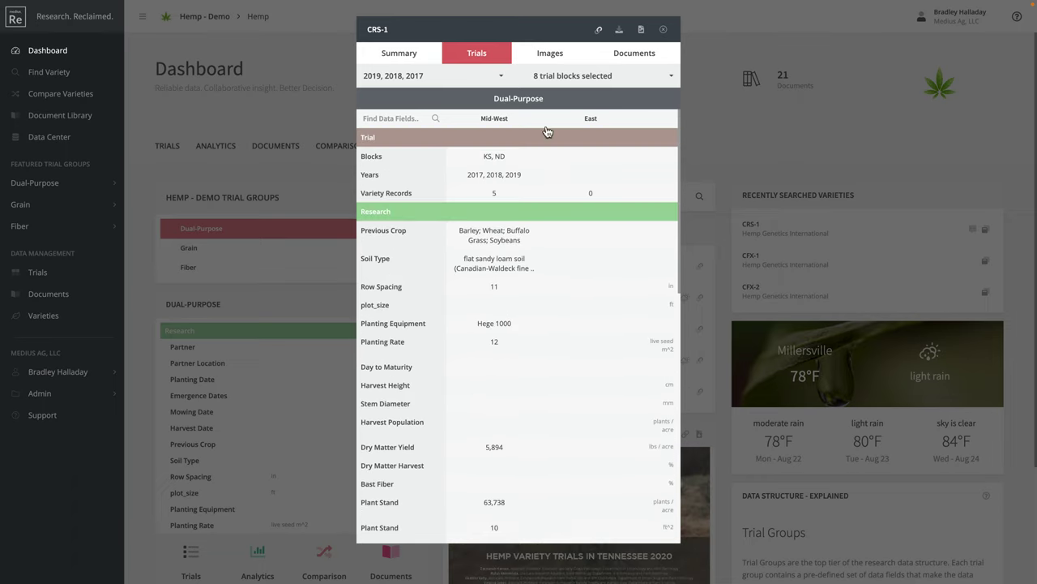
pyautogui.click(548, 52)
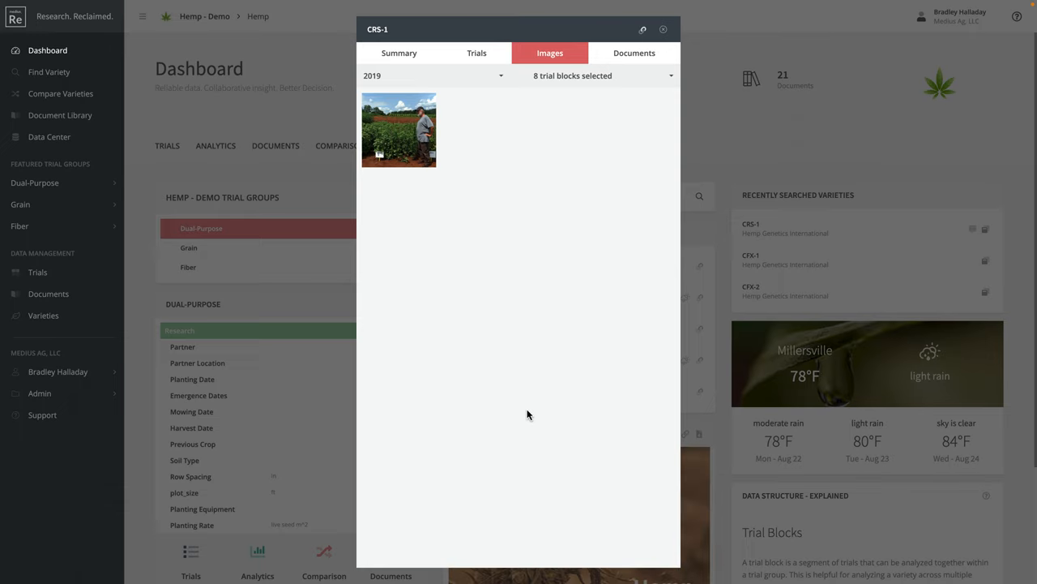
pyautogui.moveTo(551, 387)
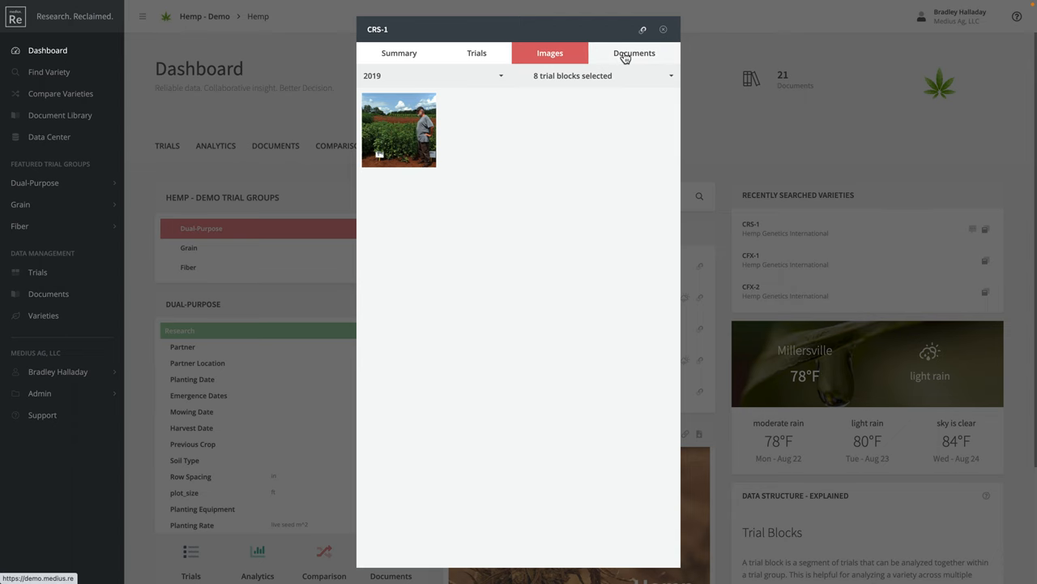
# Step: List CRS-1's documents and view a NorthDakota Langdon.pdf report
pyautogui.click(634, 51)
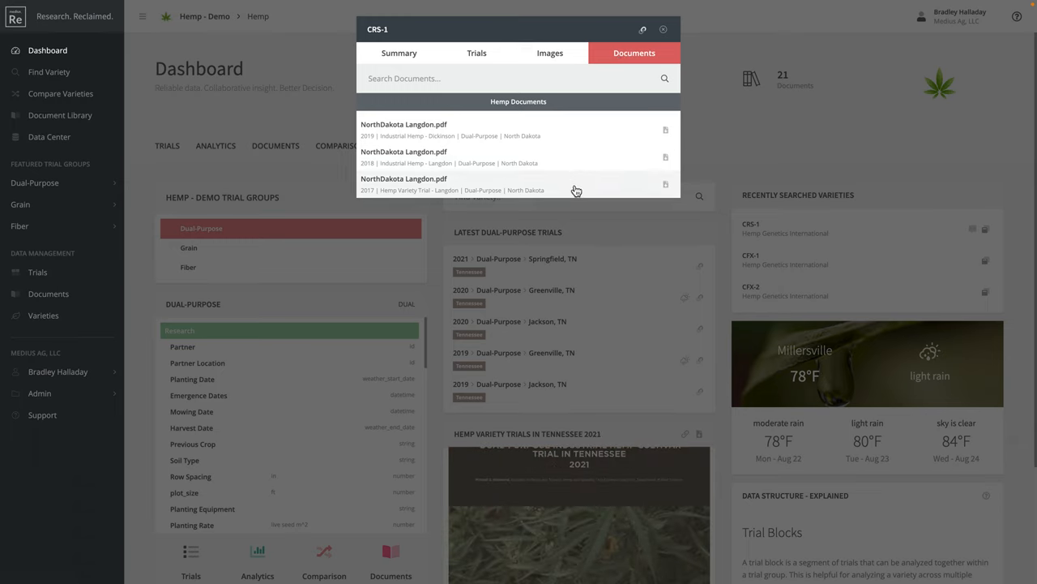
pyautogui.moveTo(548, 136)
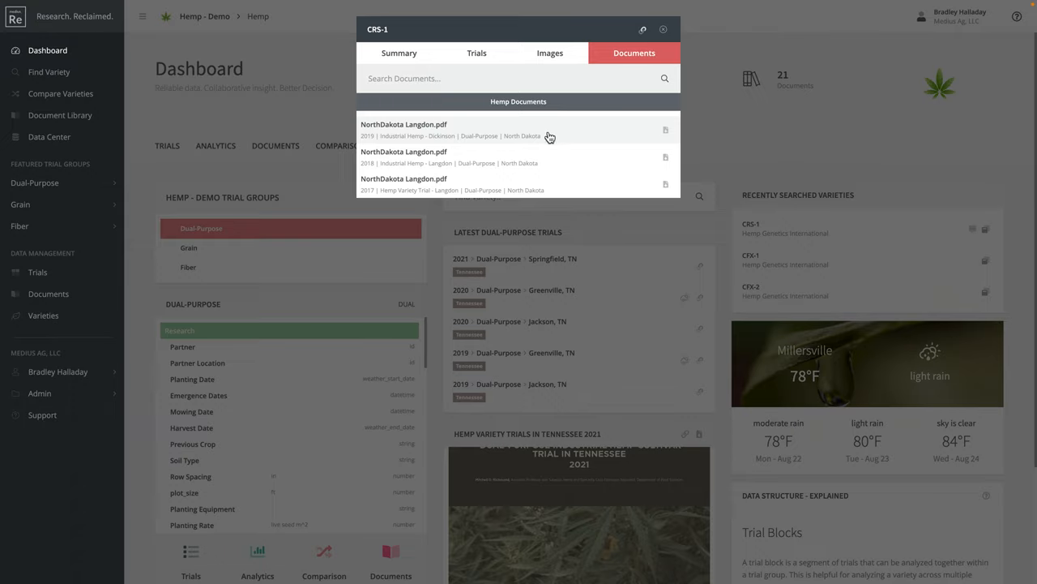
pyautogui.click(404, 123)
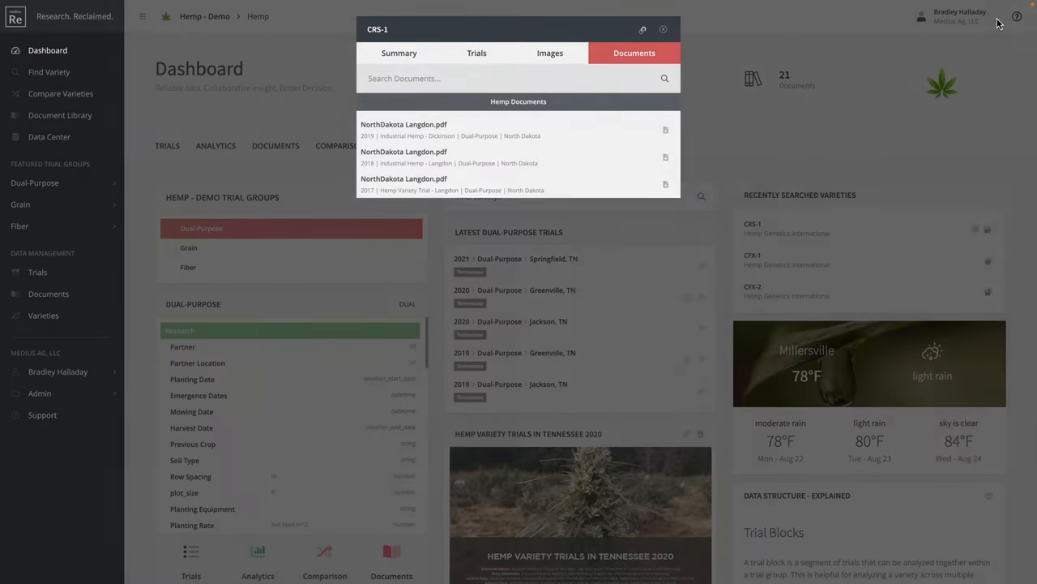
pyautogui.click(663, 29)
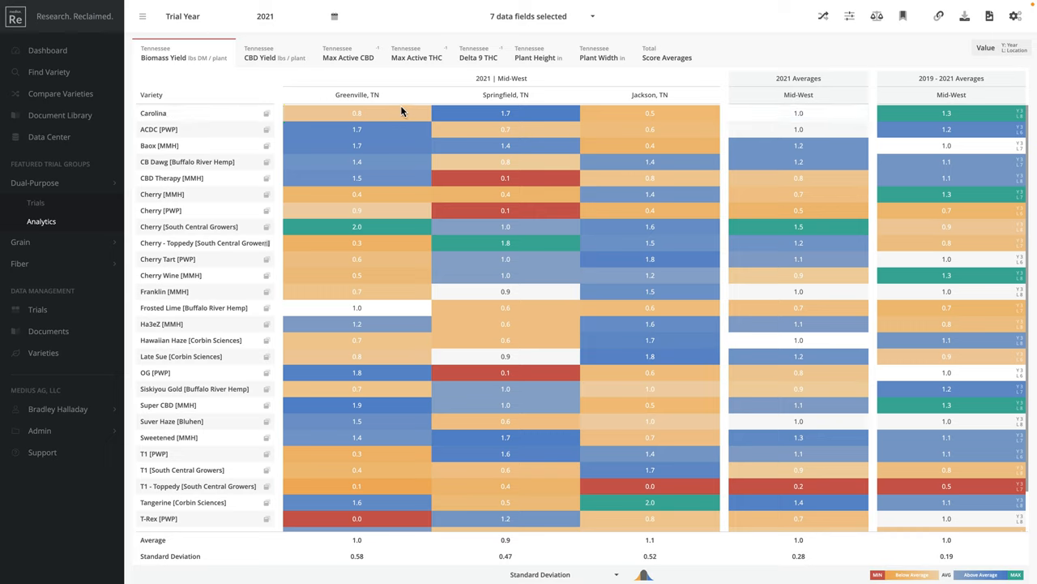
pyautogui.moveTo(499, 94)
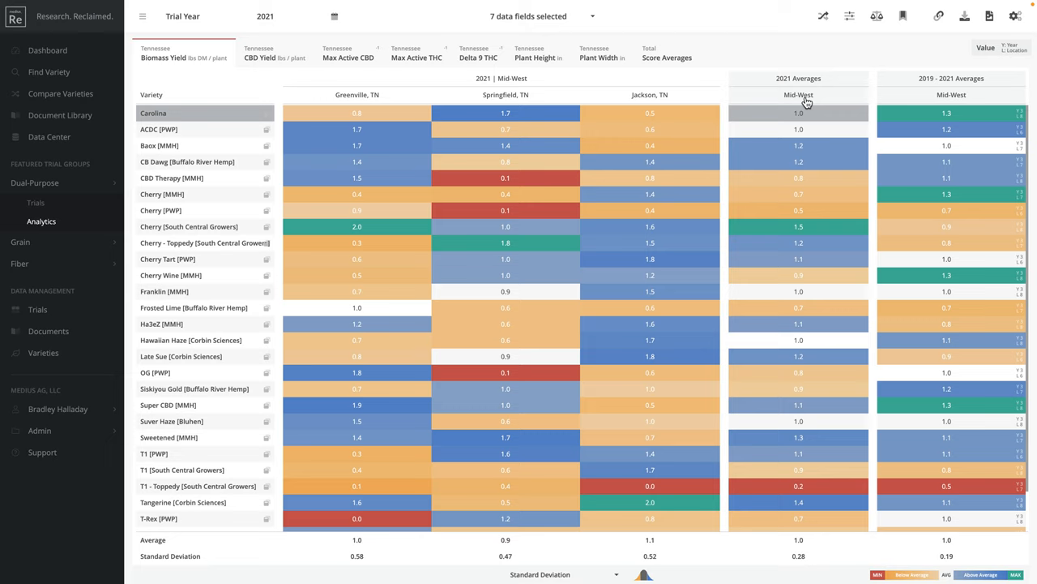
pyautogui.moveTo(817, 120)
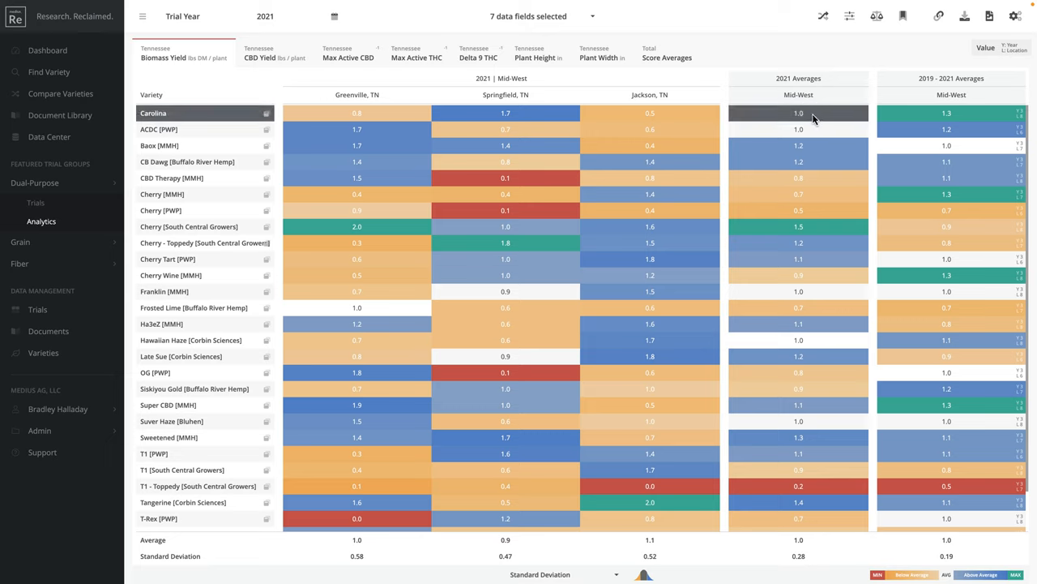
# Step: Sort Biomass Yield varieties descending by 2019–2021 Mid-West average, Super CBD leading
pyautogui.click(171, 129)
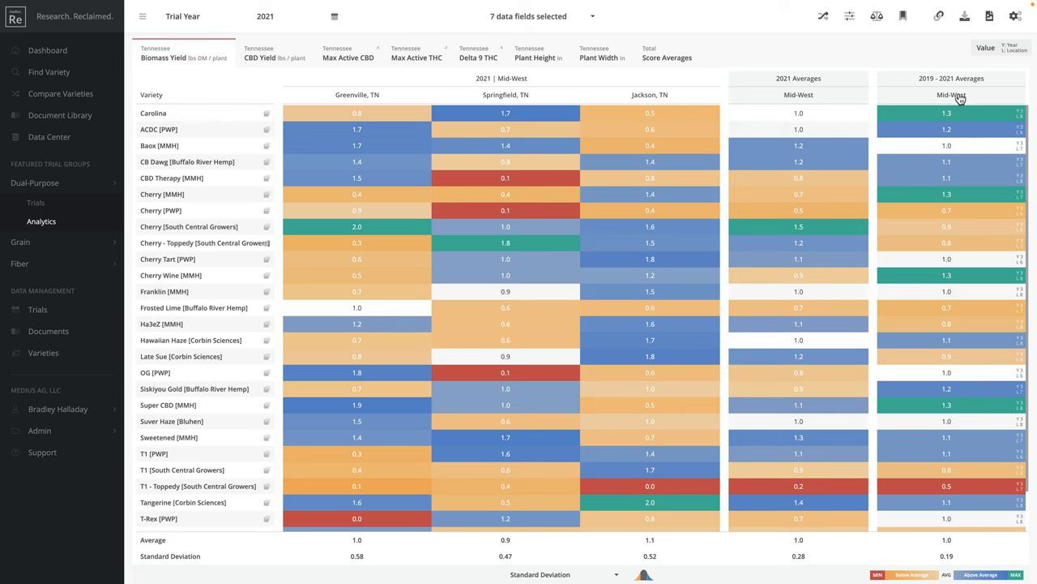
pyautogui.click(958, 94)
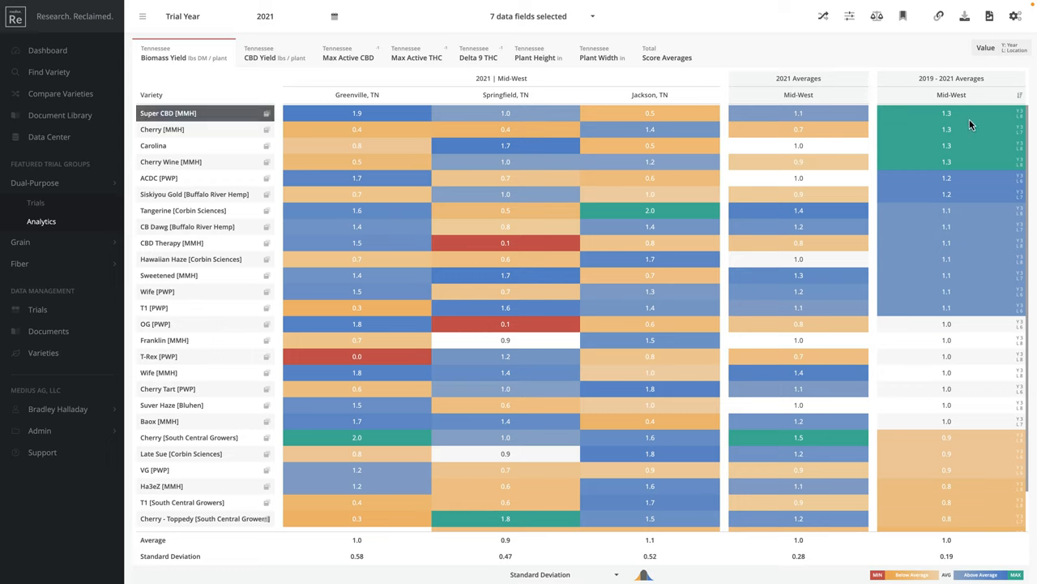
pyautogui.moveTo(972, 121)
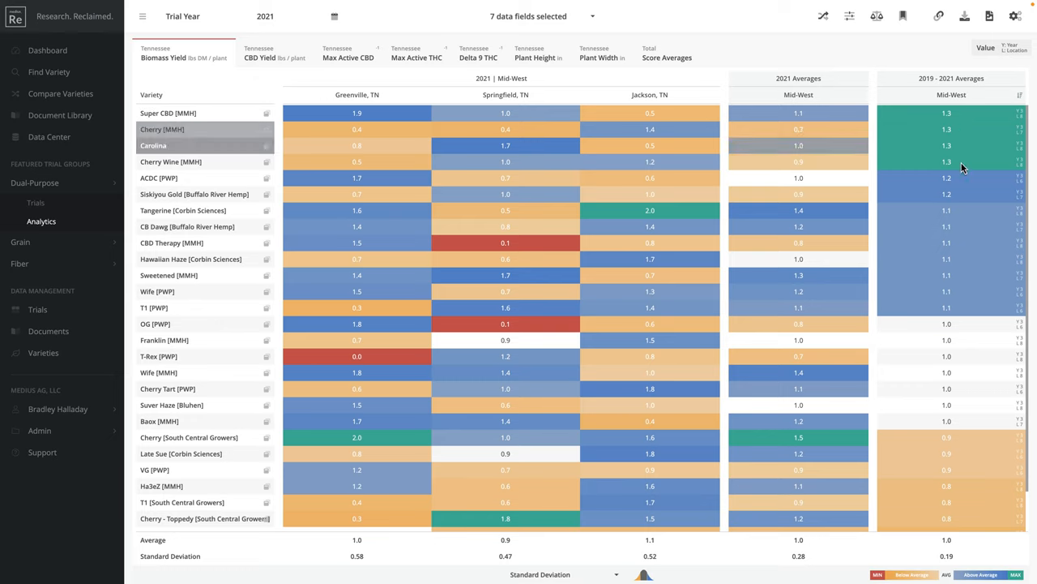
pyautogui.scroll(-3)
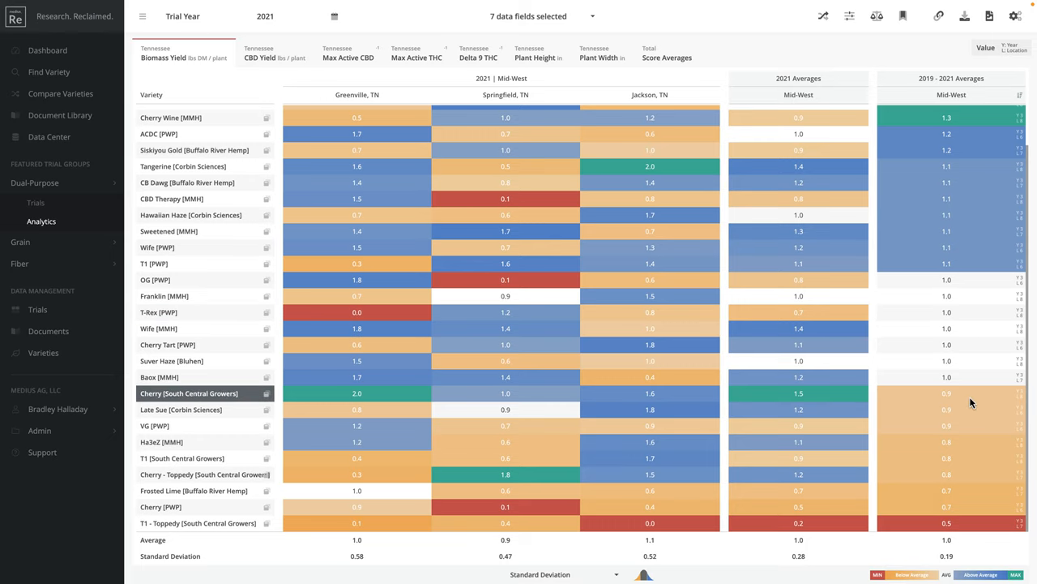
pyautogui.click(194, 490)
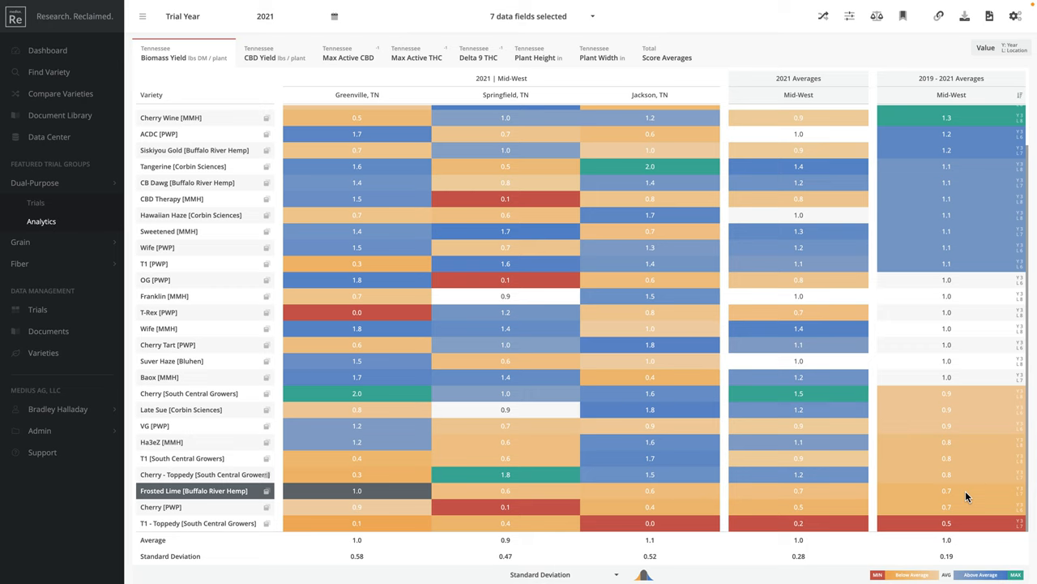
pyautogui.moveTo(973, 492)
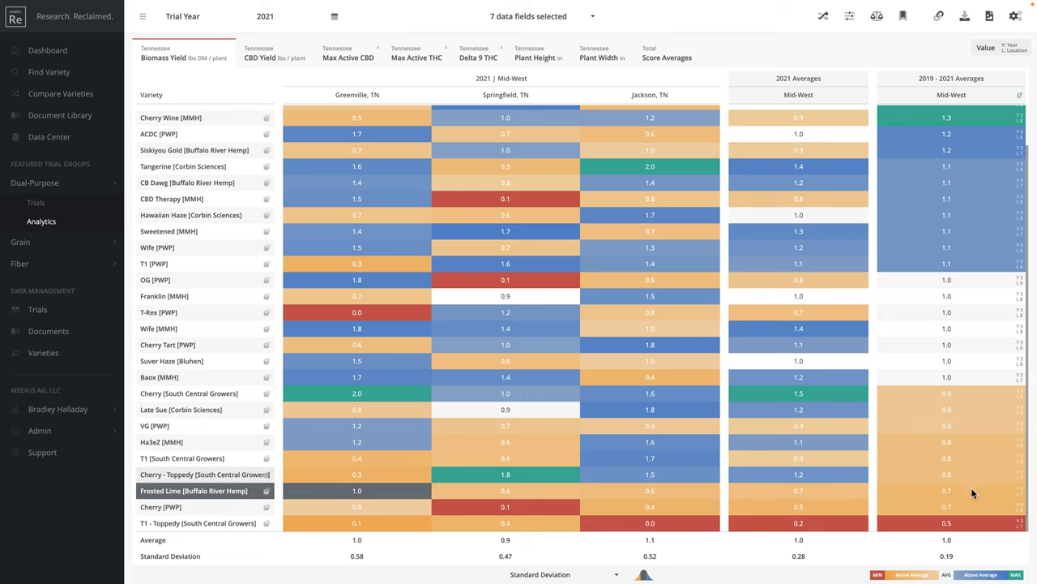
pyautogui.click(198, 522)
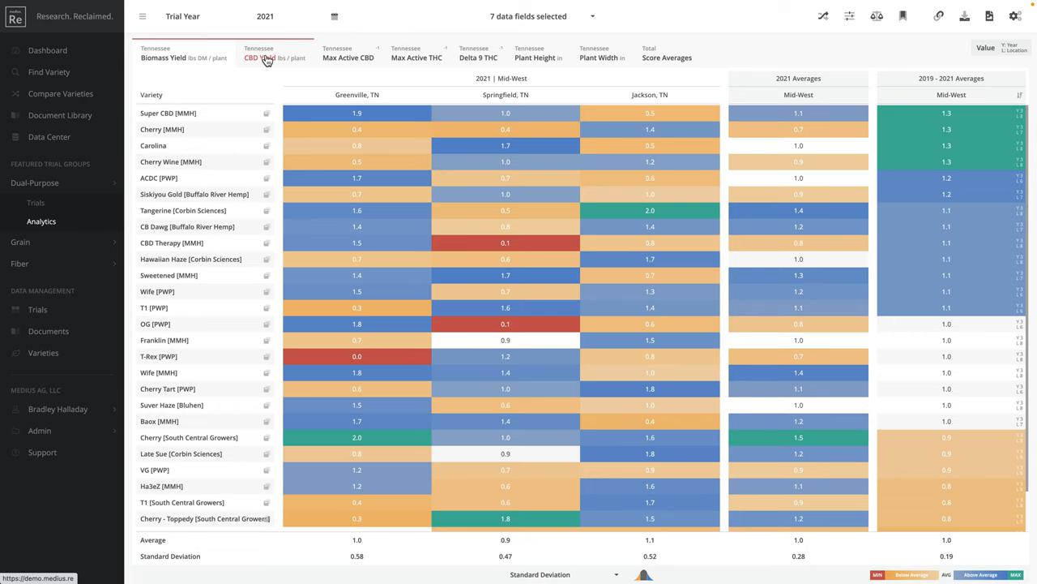
# Step: Switch the heat map to CBD Yield, Max Active THC and the next trait
pyautogui.click(263, 58)
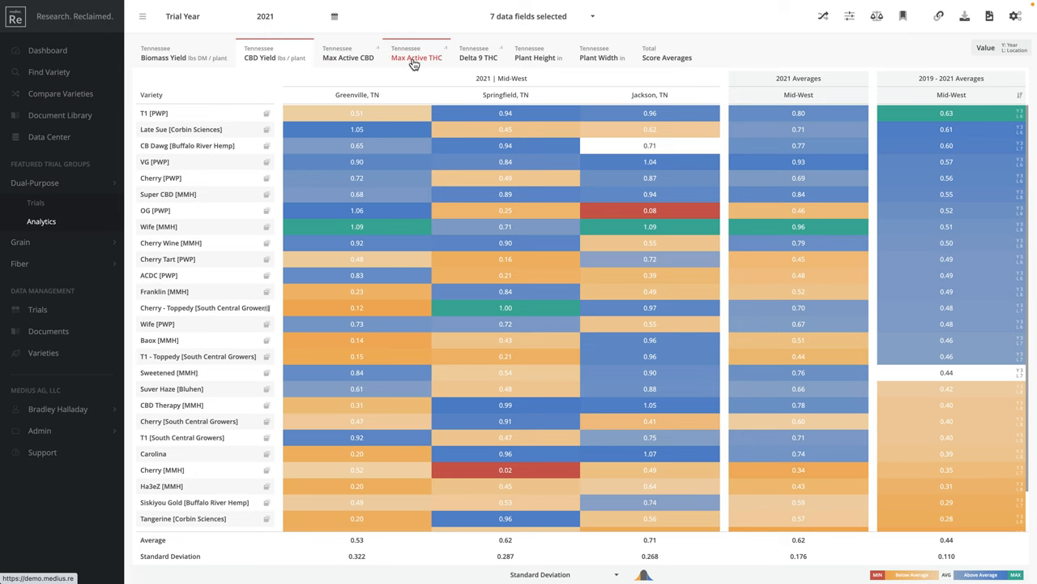
pyautogui.click(422, 52)
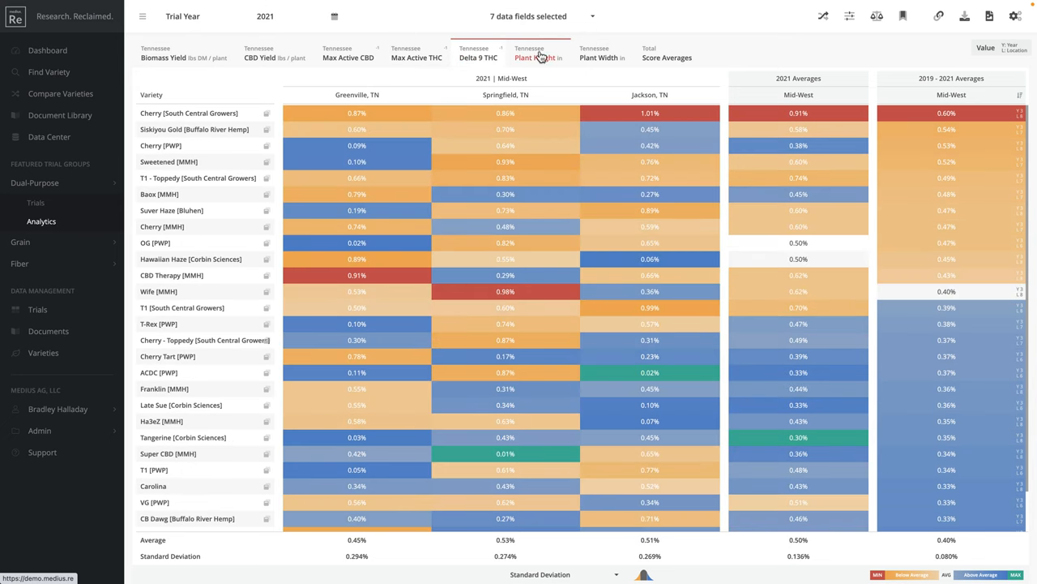
pyautogui.click(600, 58)
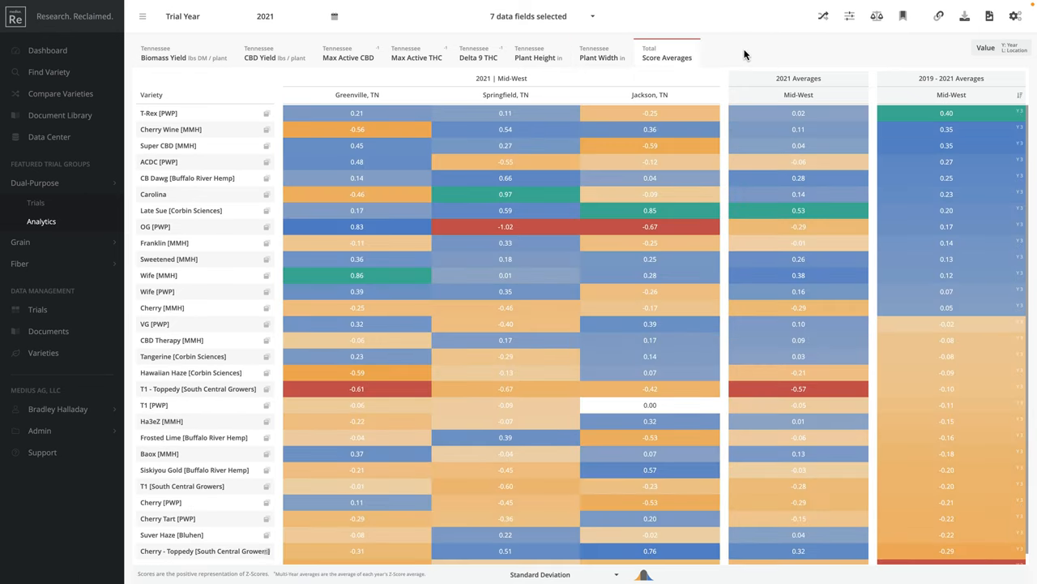
pyautogui.moveTo(734, 56)
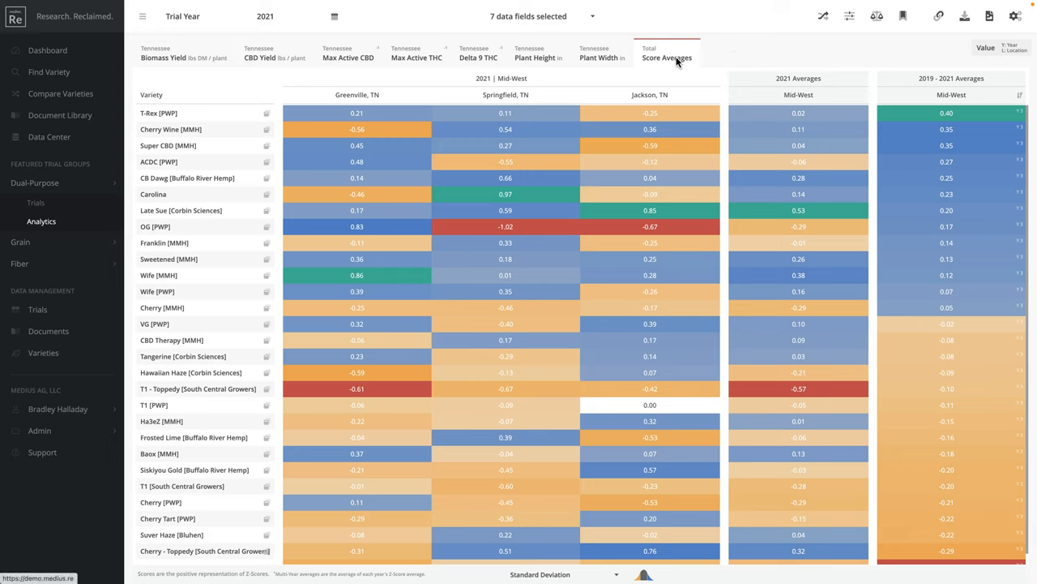
pyautogui.moveTo(752, 58)
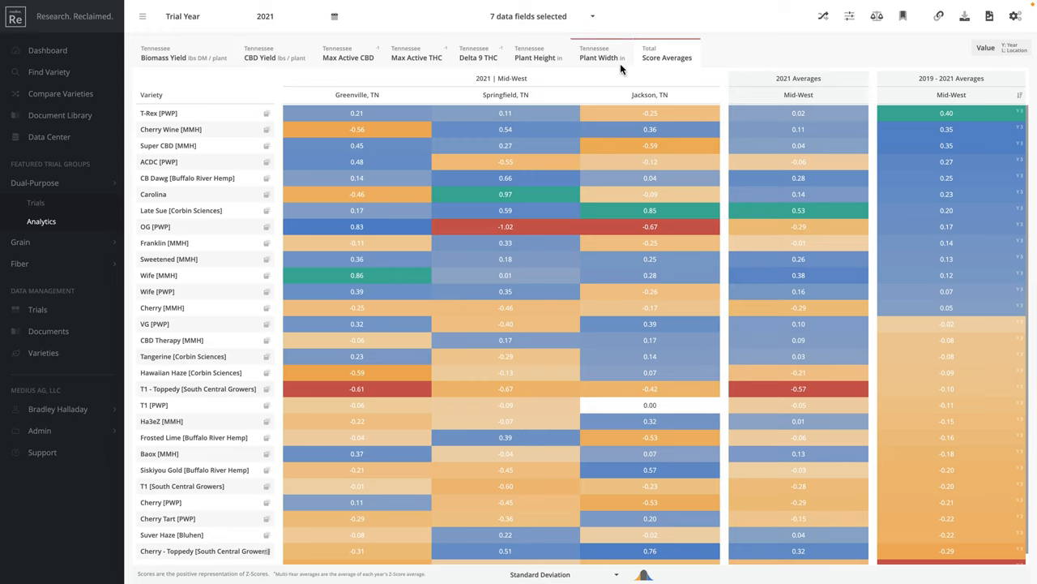
# Step: Select varieties such as Super CBD and T-Rex in the Score Averages table
pyautogui.click(259, 58)
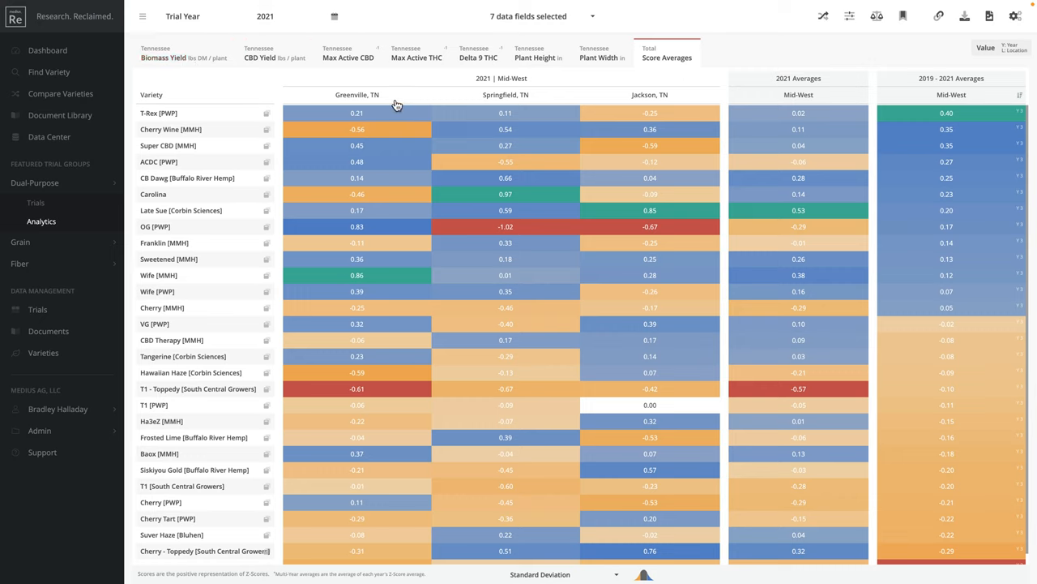
pyautogui.moveTo(787, 101)
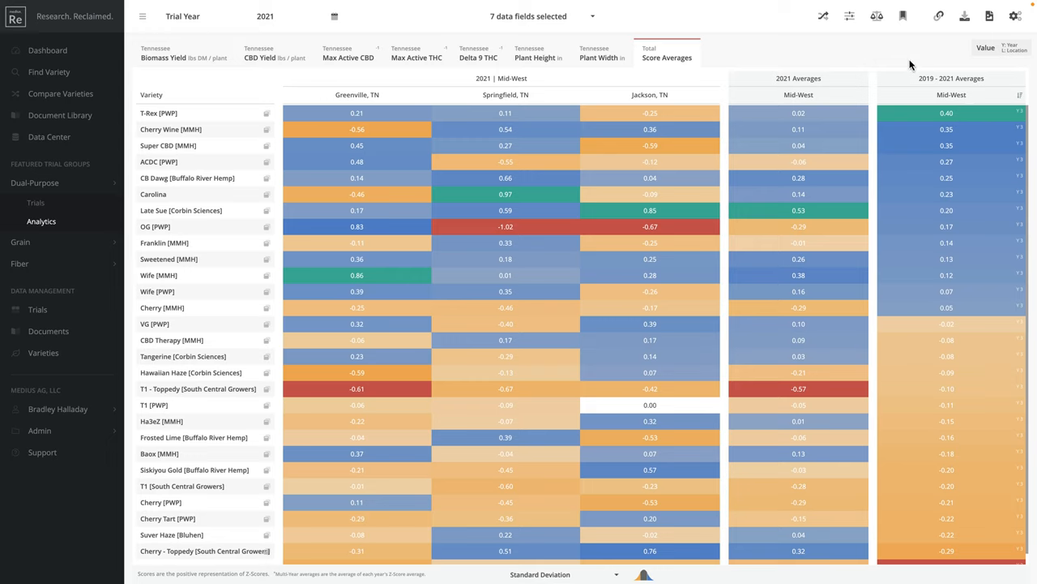
pyautogui.moveTo(904, 61)
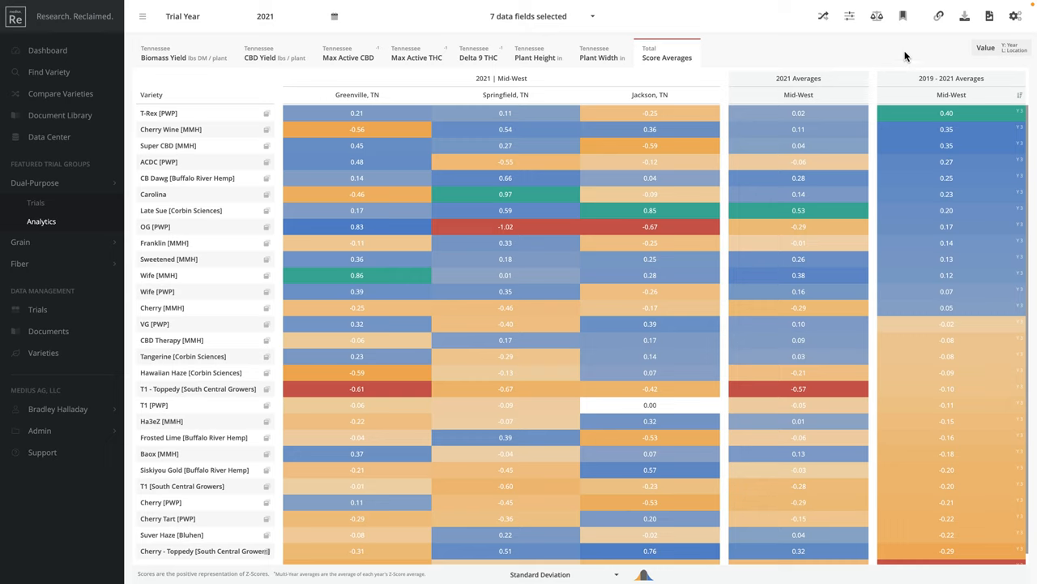
pyautogui.moveTo(875, 17)
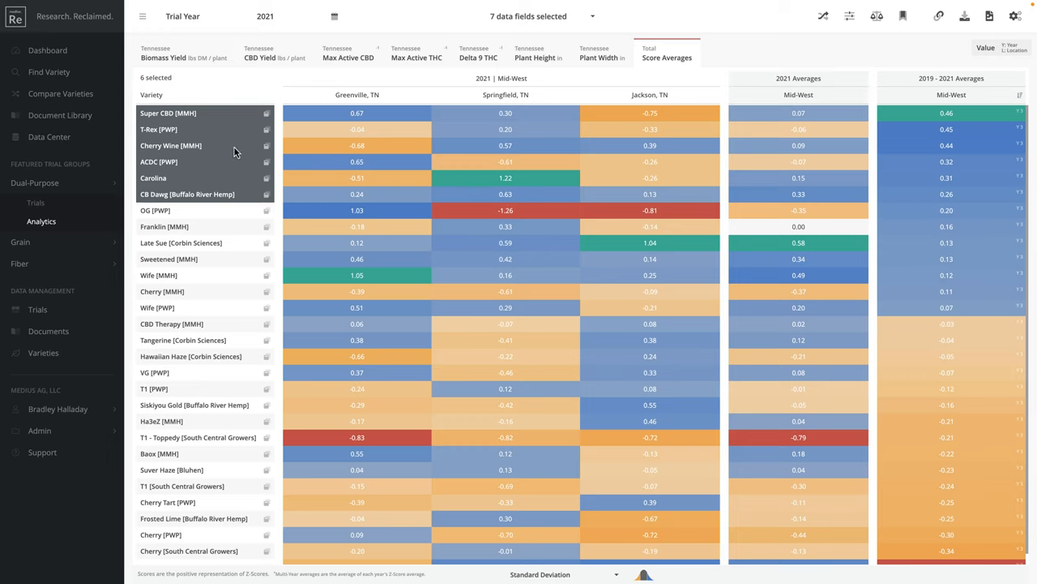
pyautogui.moveTo(823, 18)
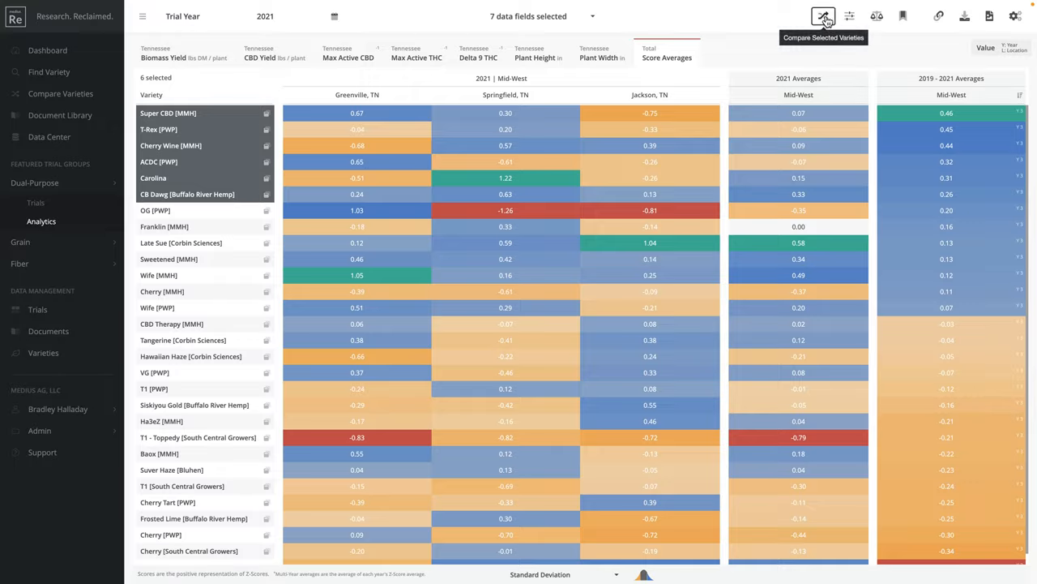
# Step: Show the six selected varieties side by side in Compare Varieties with their trait values
pyautogui.click(824, 14)
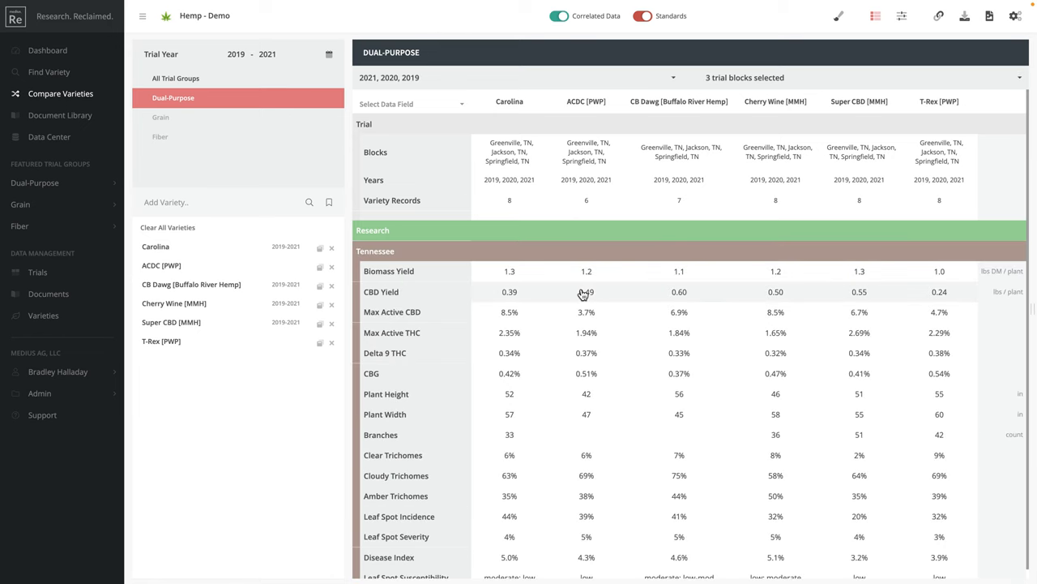
pyautogui.moveTo(558, 220)
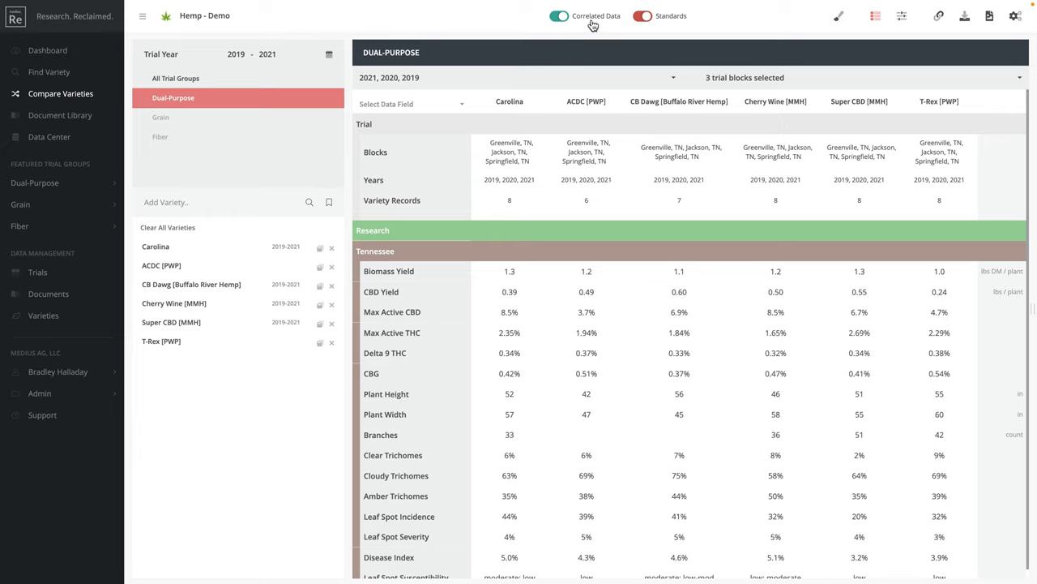
pyautogui.moveTo(595, 26)
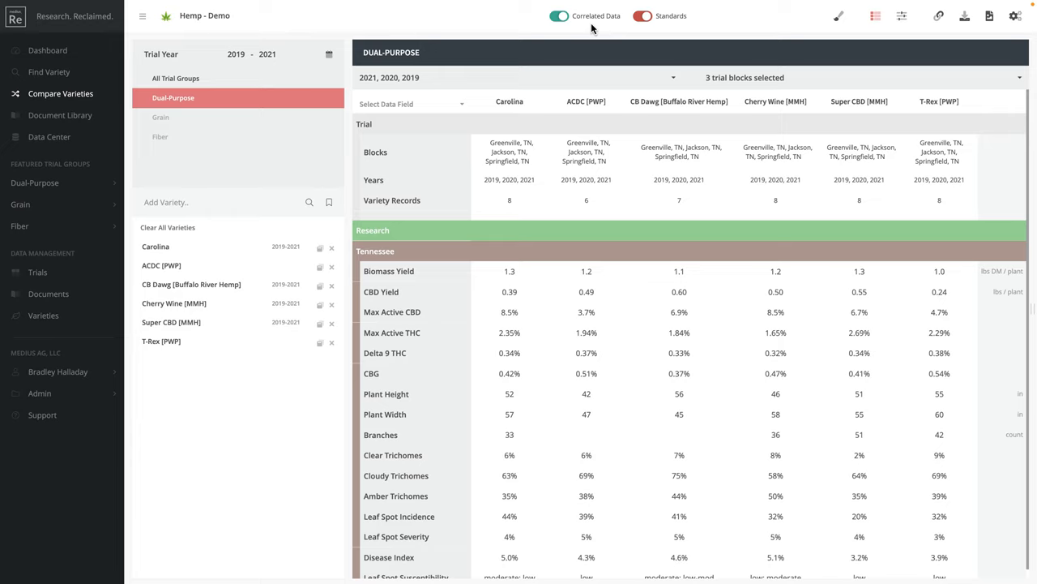
pyautogui.moveTo(587, 81)
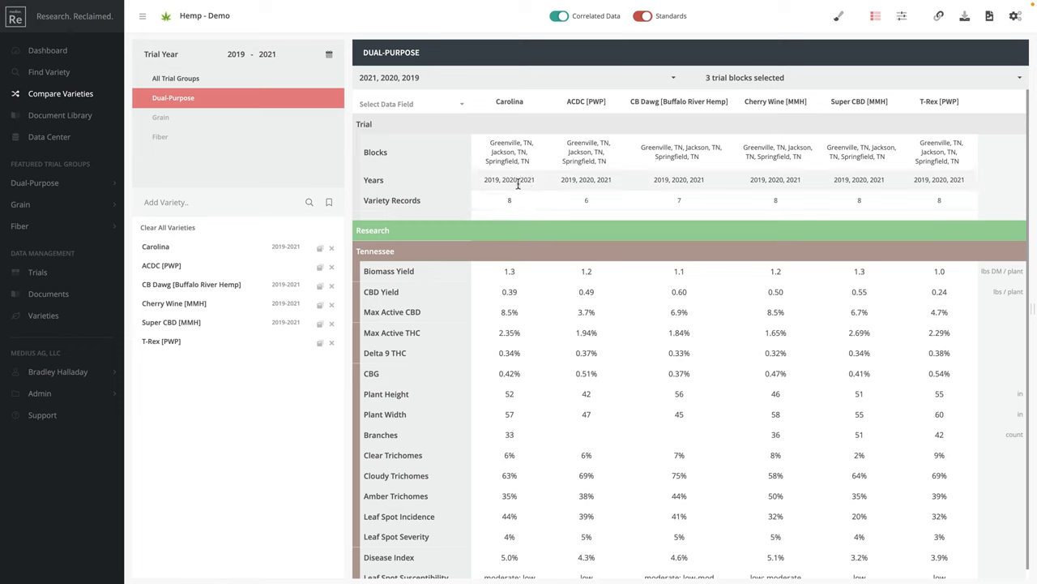
pyautogui.scroll(-3)
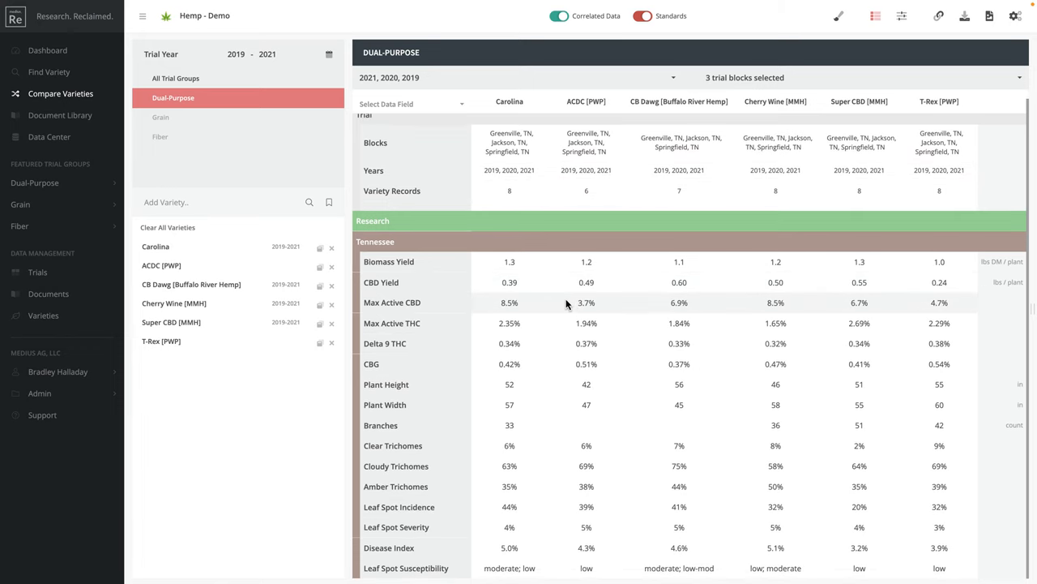
pyautogui.moveTo(561, 282)
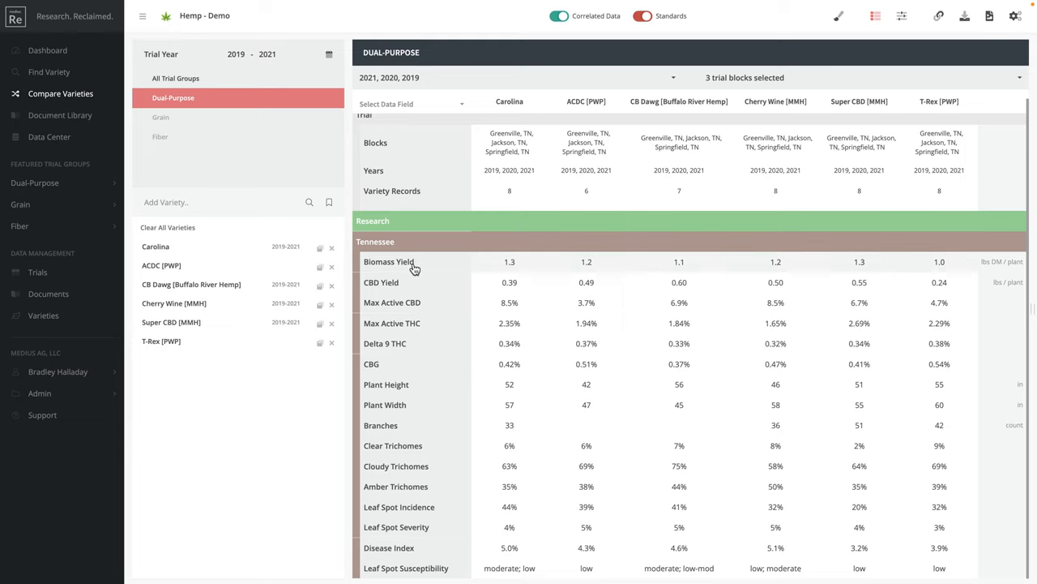
pyautogui.click(389, 261)
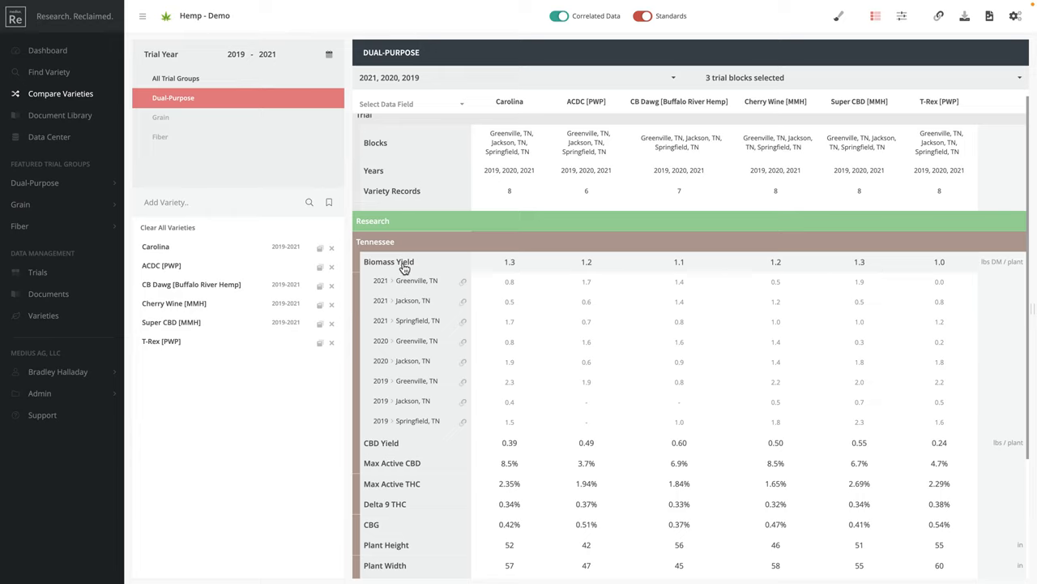
pyautogui.moveTo(530, 370)
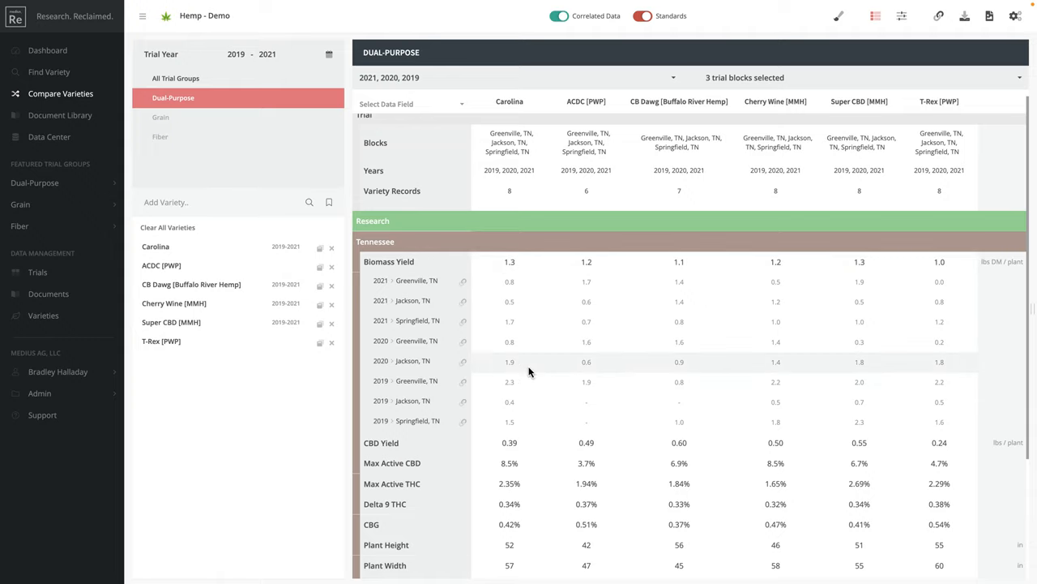
pyautogui.moveTo(533, 327)
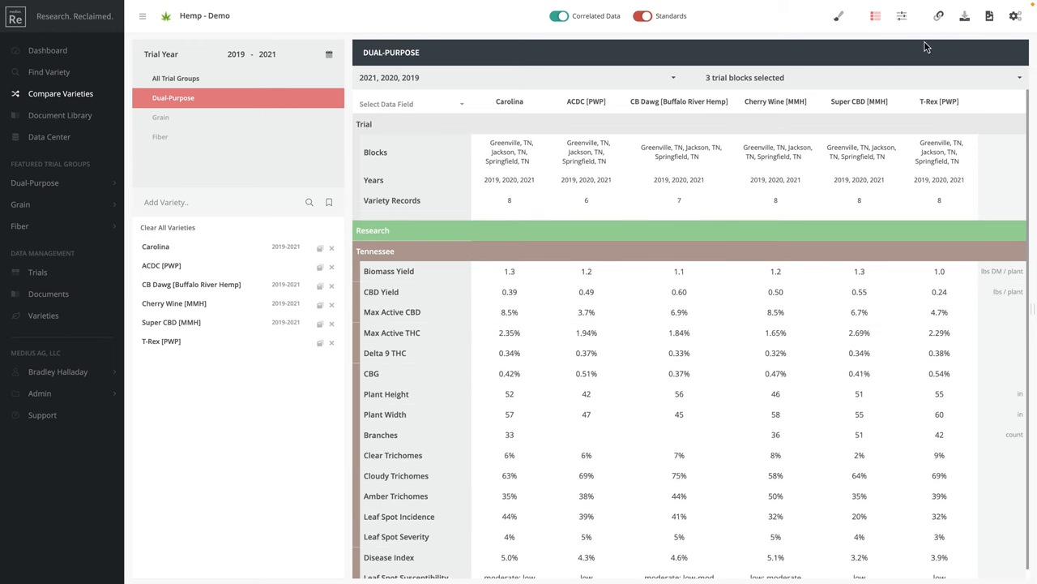
pyautogui.moveTo(934, 18)
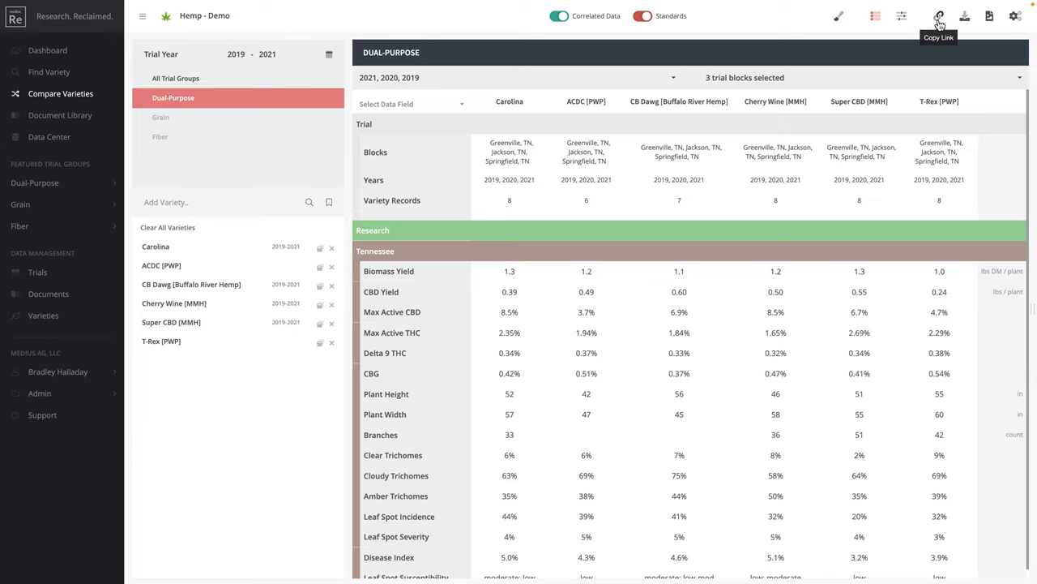
pyautogui.moveTo(962, 15)
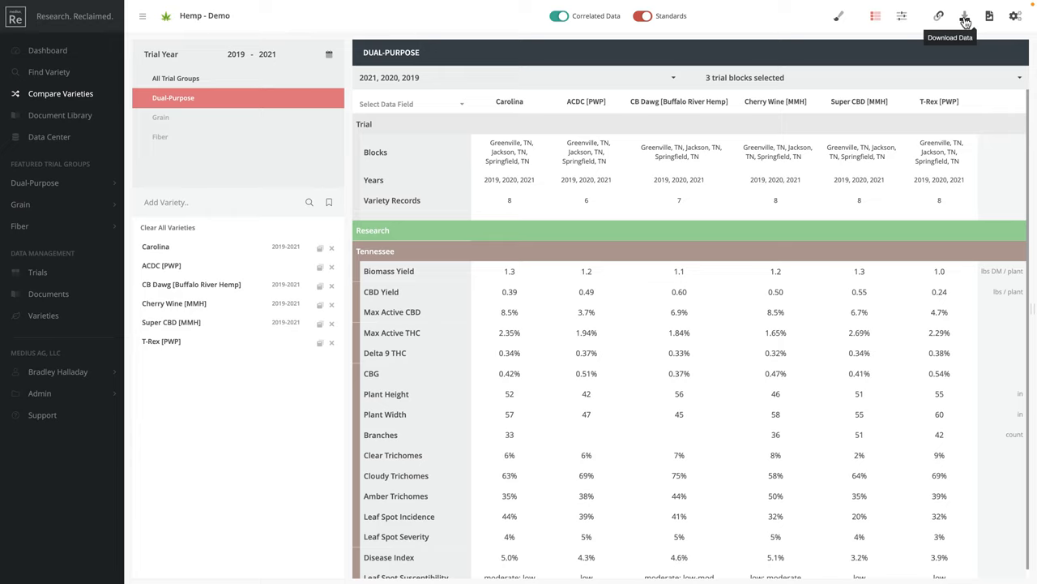
pyautogui.moveTo(989, 16)
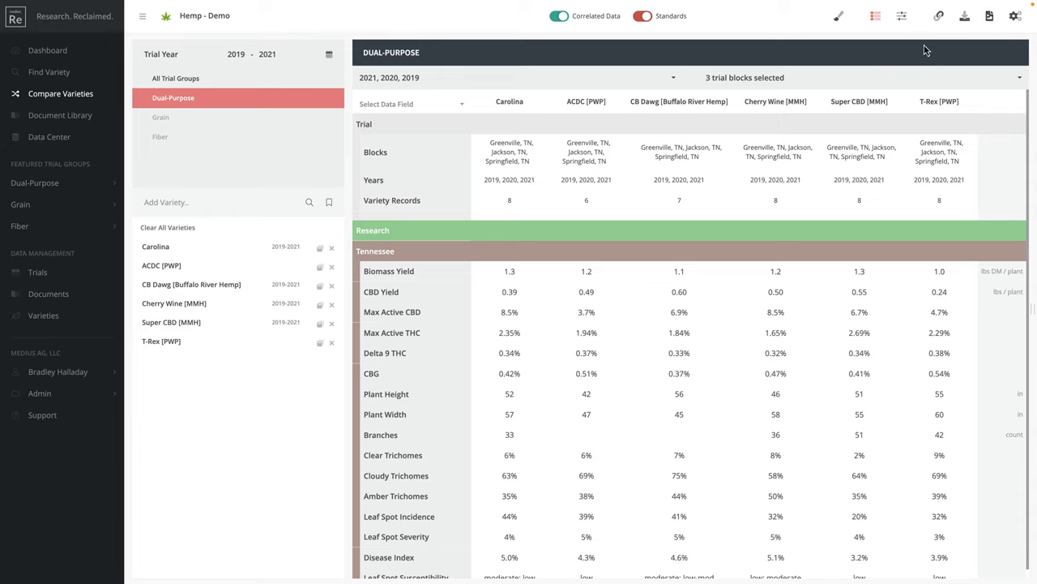
pyautogui.moveTo(650, 61)
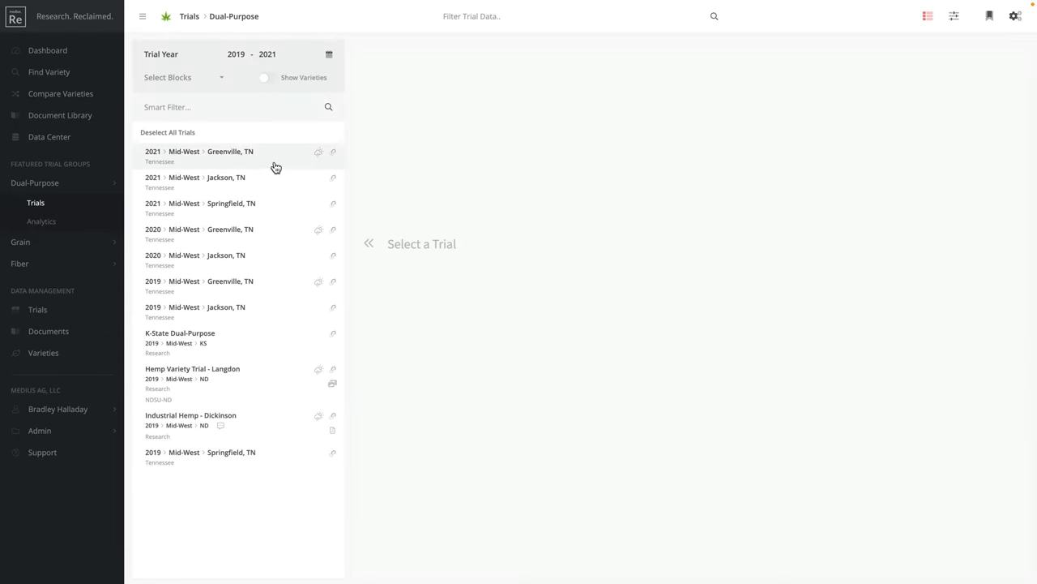
# Step: Open the 2021 Greenville, TN Dual-Purpose trial and show its weather data graph
pyautogui.click(227, 156)
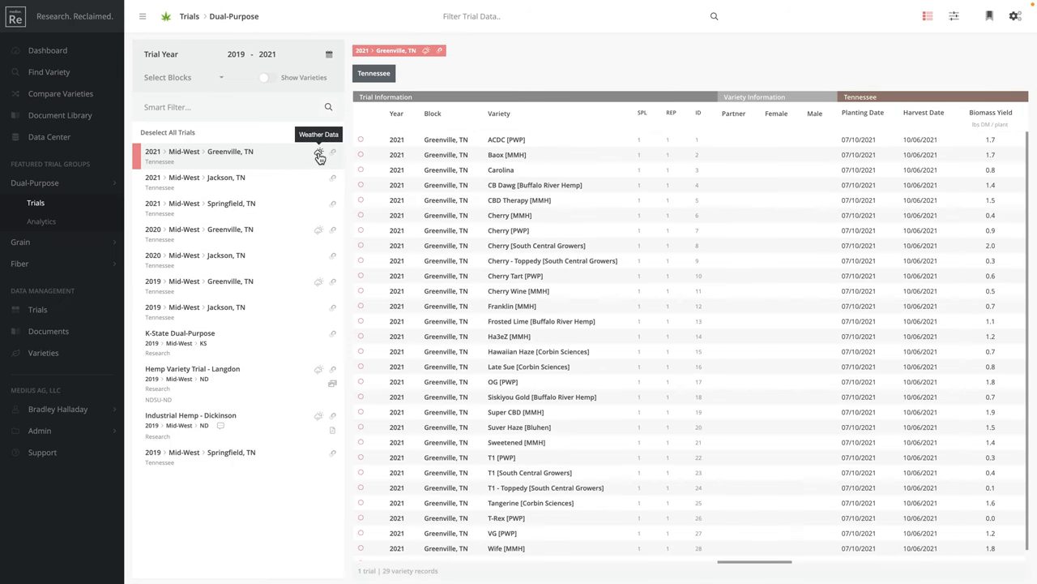
pyautogui.click(320, 156)
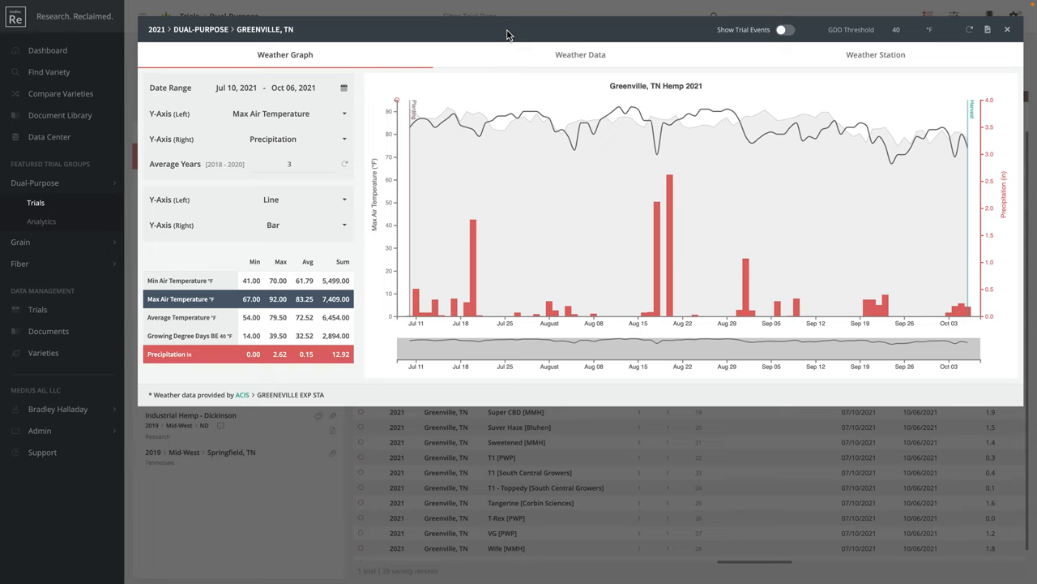
pyautogui.moveTo(492, 122)
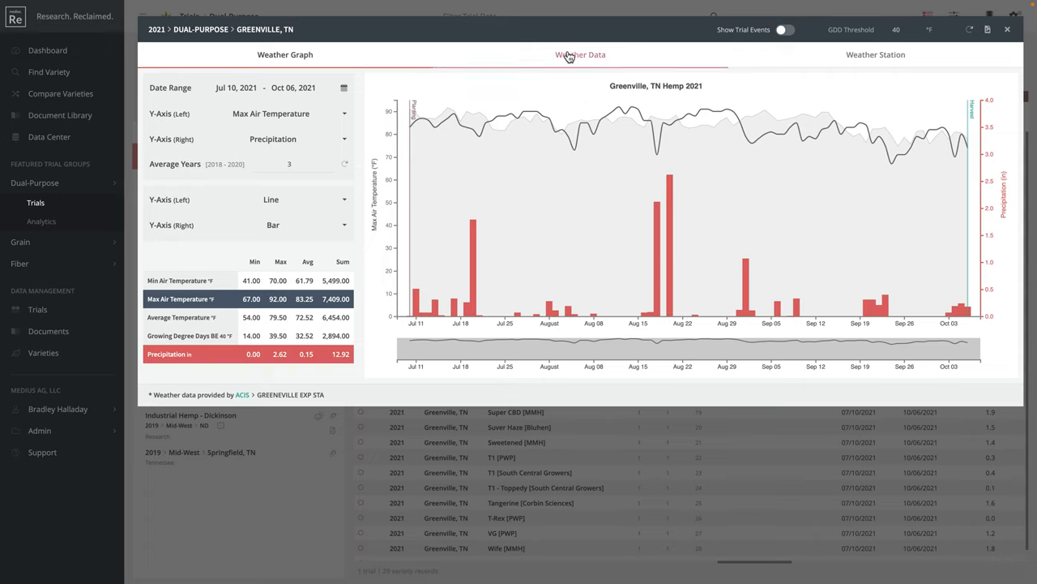
pyautogui.click(283, 55)
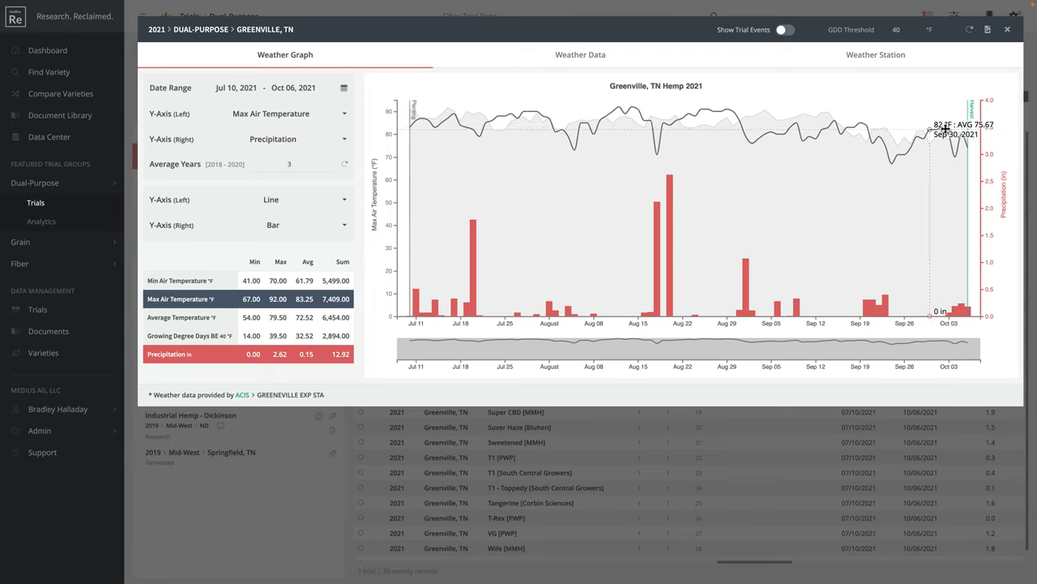
pyautogui.moveTo(681, 128)
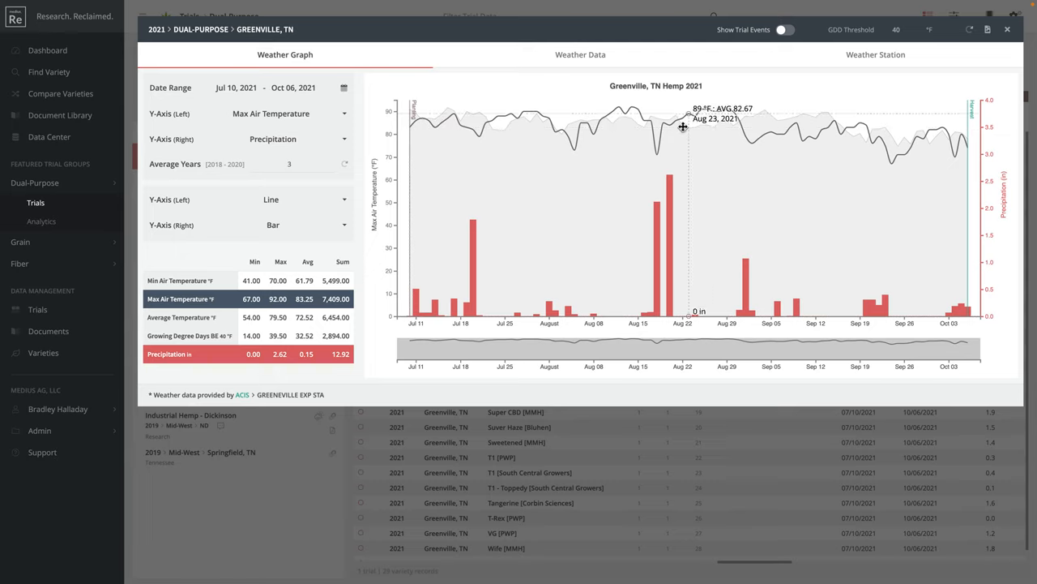
pyautogui.moveTo(460, 133)
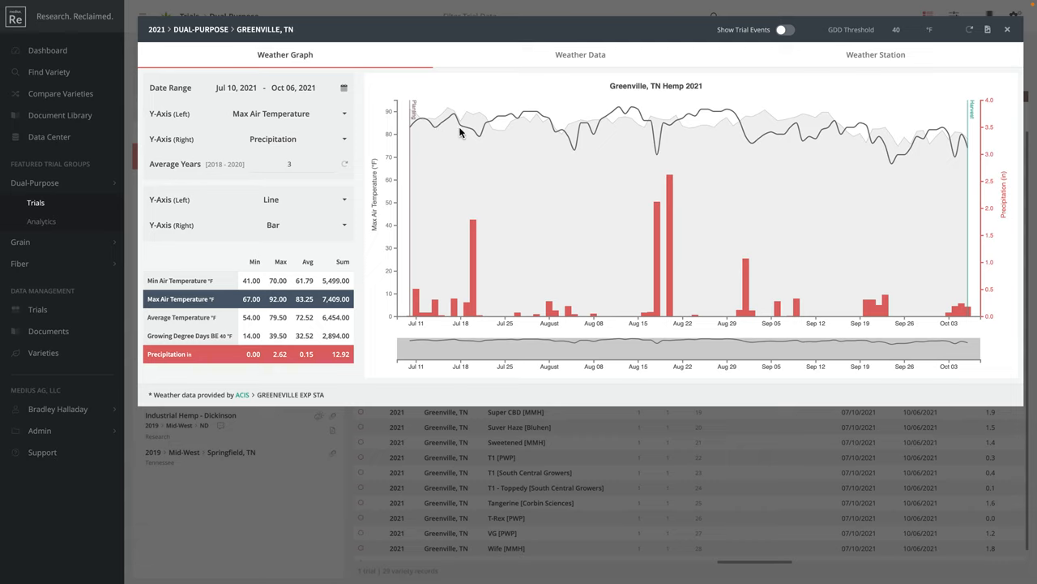
pyautogui.moveTo(558, 151)
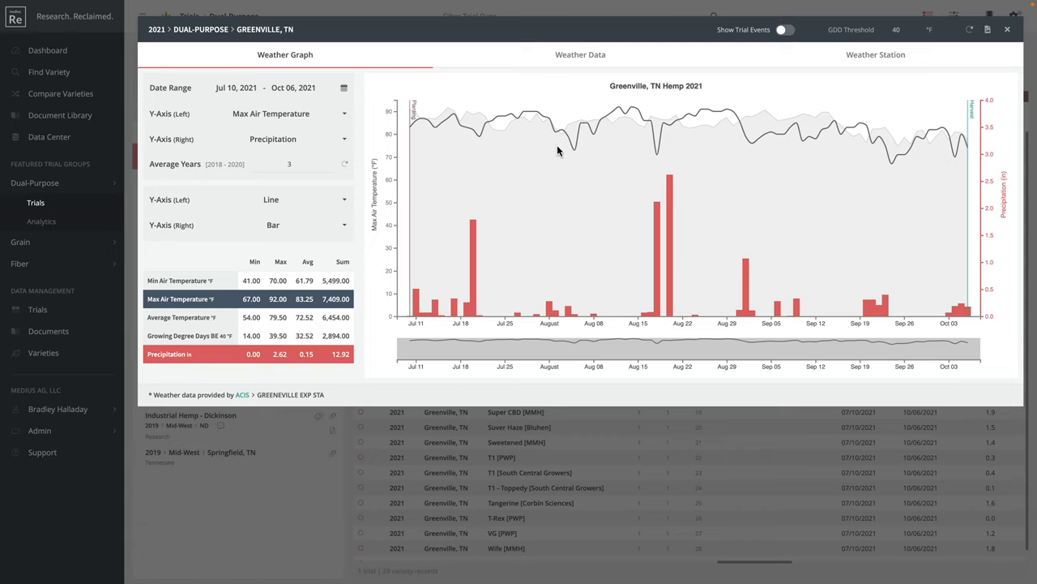
pyautogui.moveTo(542, 172)
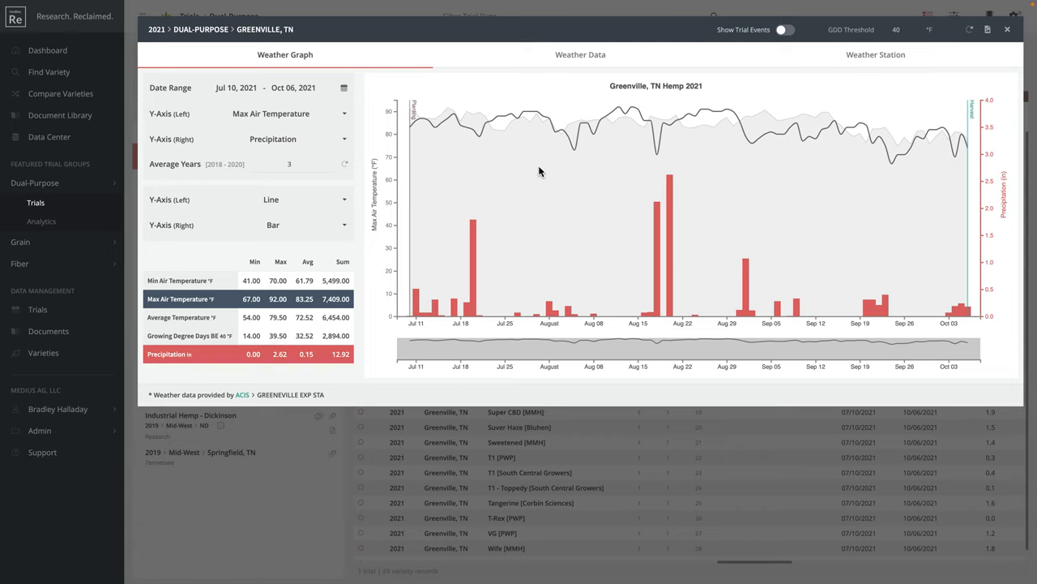
pyautogui.moveTo(538, 175)
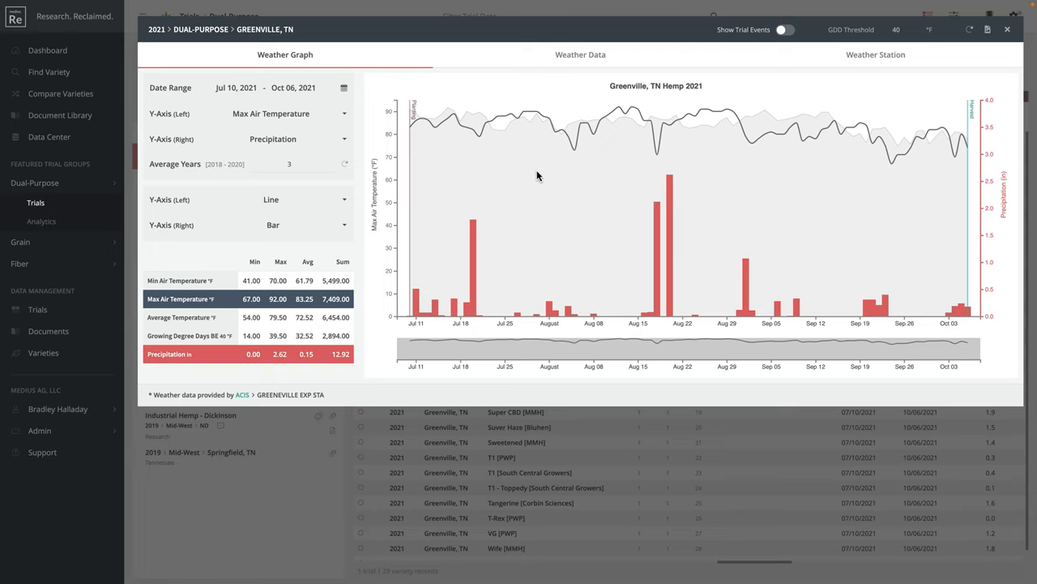
pyautogui.moveTo(645, 247)
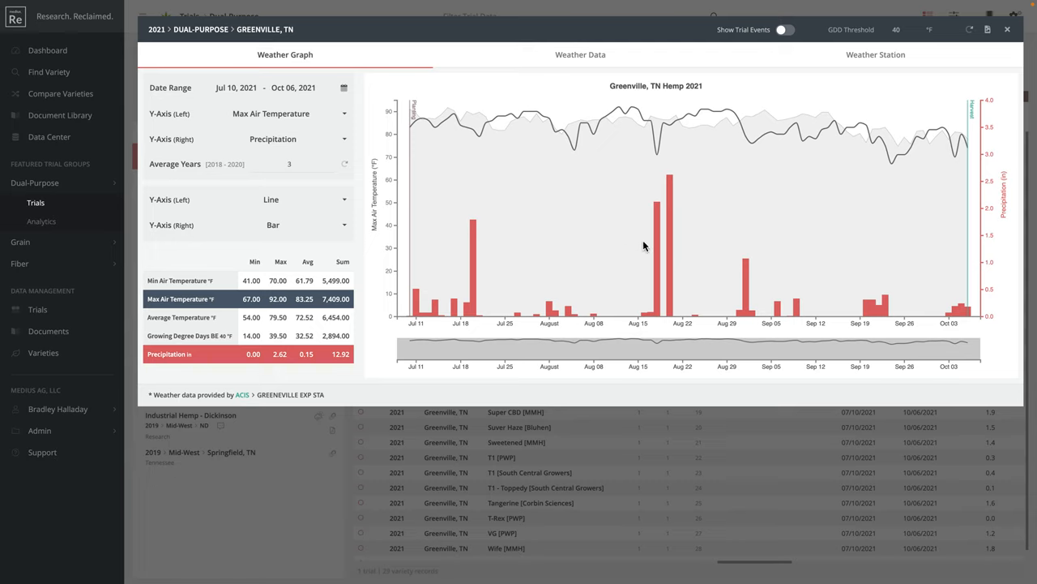
pyautogui.moveTo(865, 316)
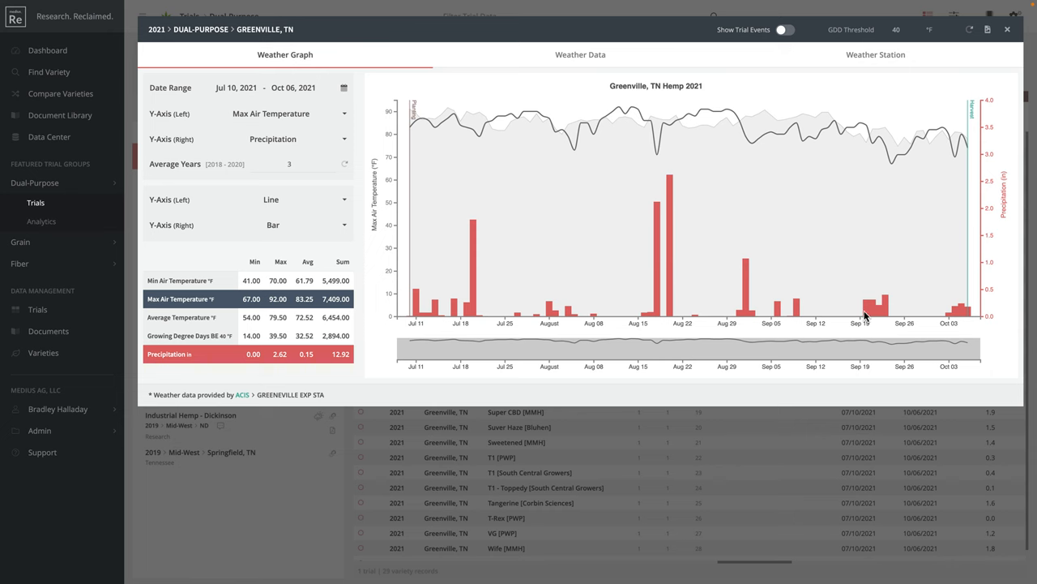
pyautogui.click(1005, 29)
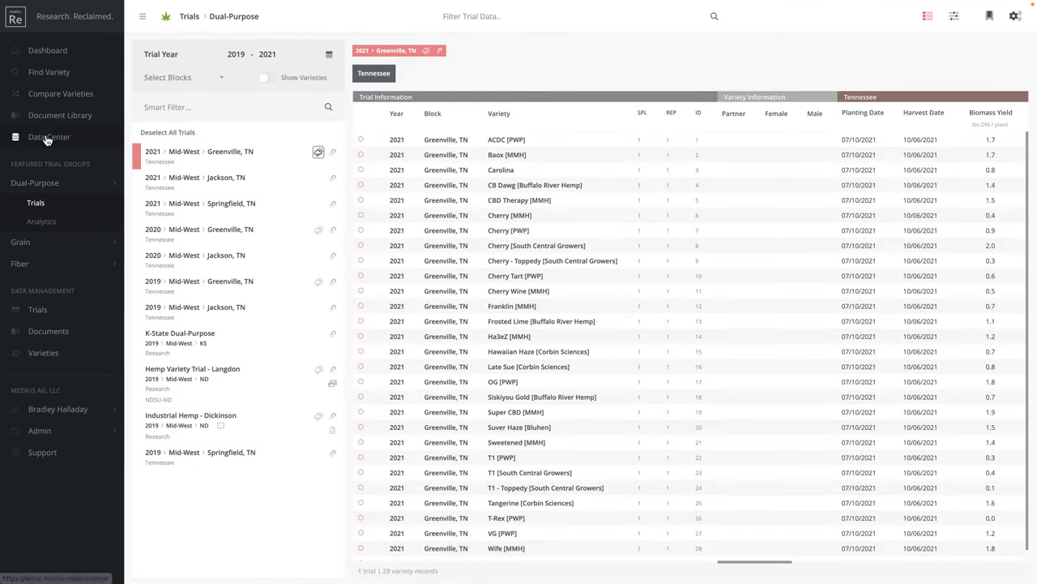
# Step: Load a Data Center dataset for trial year 2021 with all Tennessee data fields
pyautogui.click(49, 136)
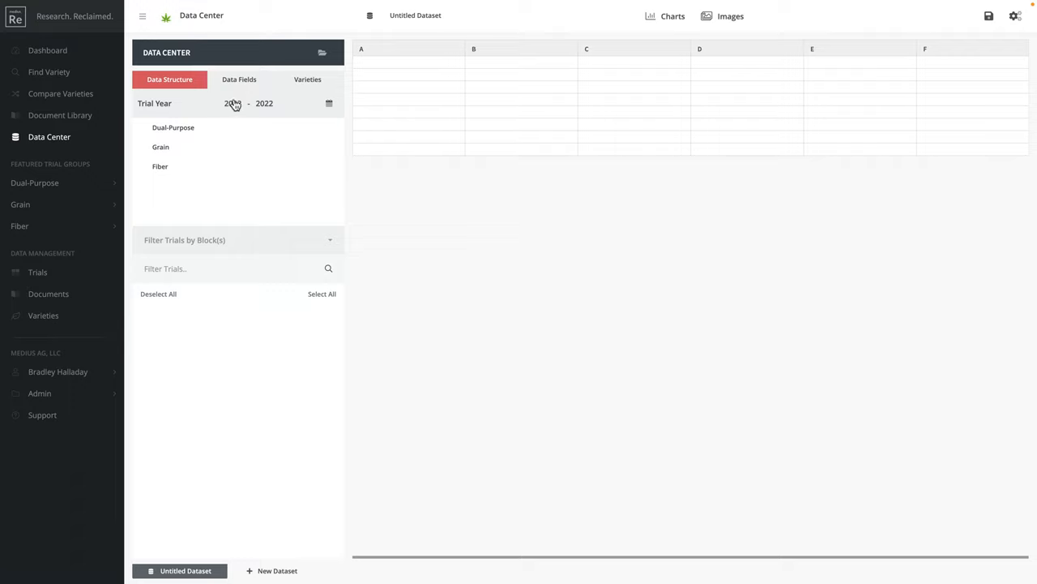
pyautogui.click(174, 127)
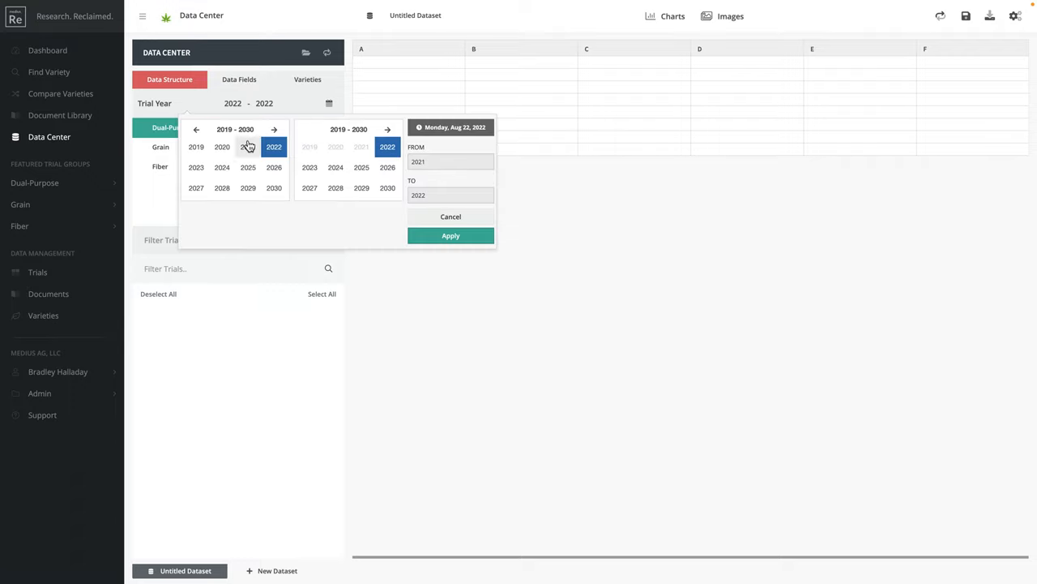
pyautogui.click(450, 235)
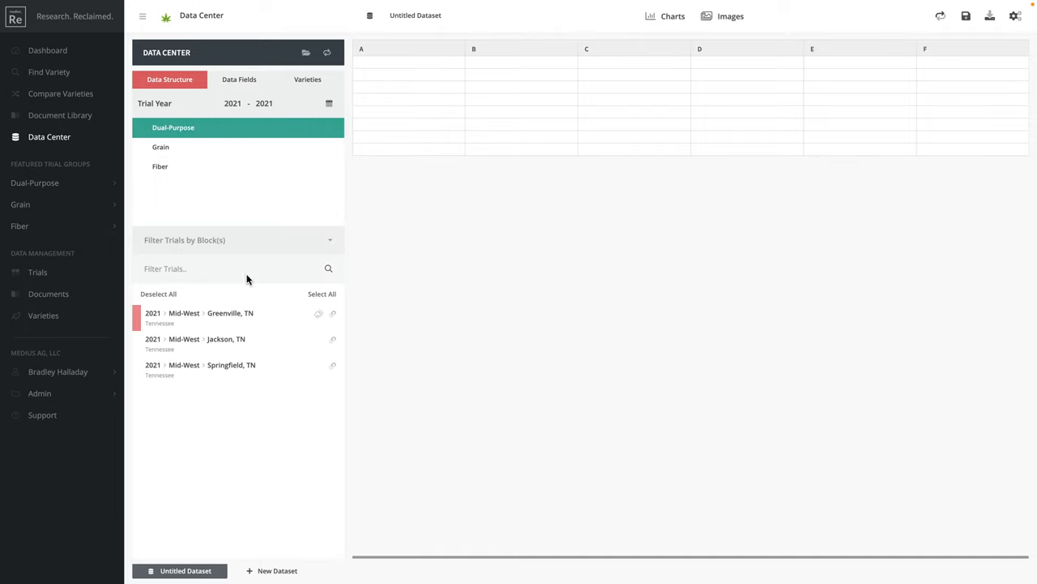
pyautogui.click(240, 78)
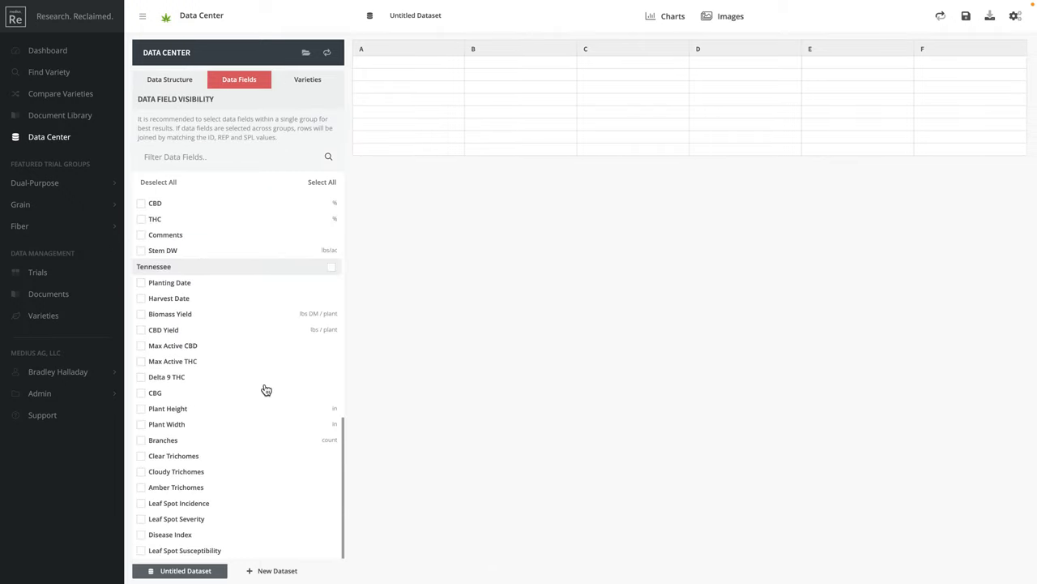
pyautogui.click(330, 269)
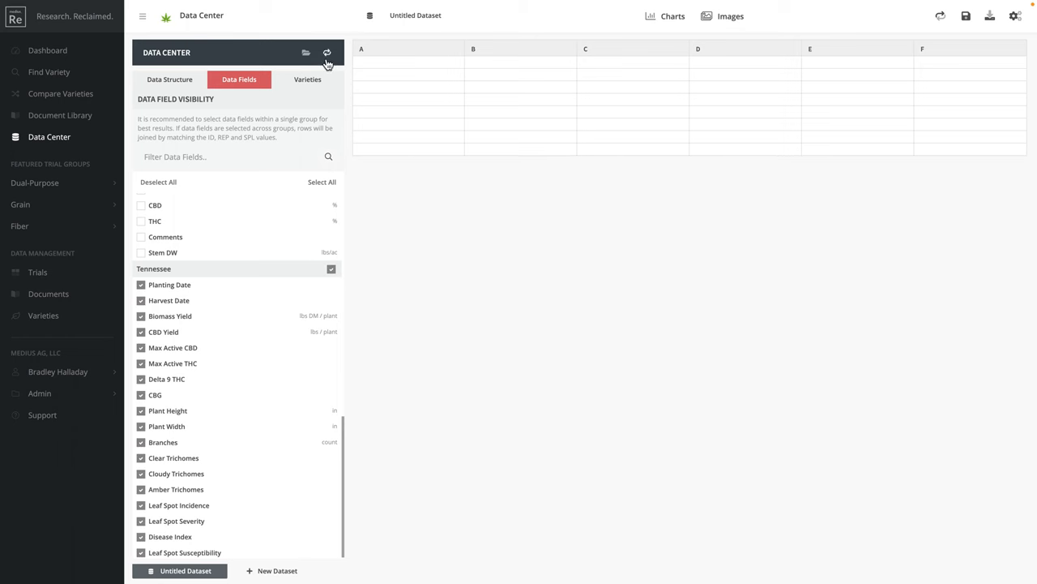
pyautogui.click(326, 52)
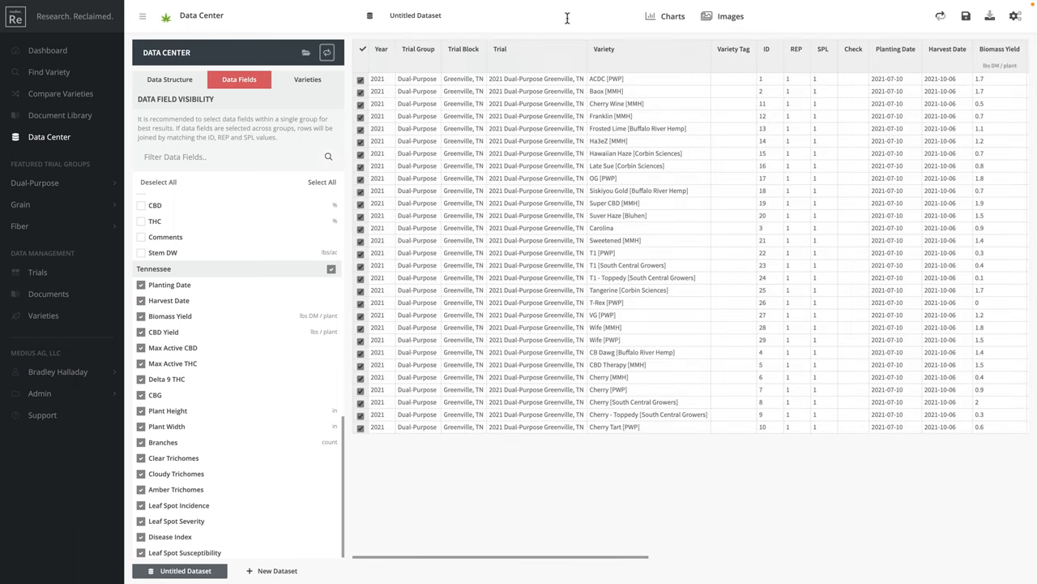
# Step: Chart Biomass Yield bars with series Trial and labels by Variety
pyautogui.click(664, 16)
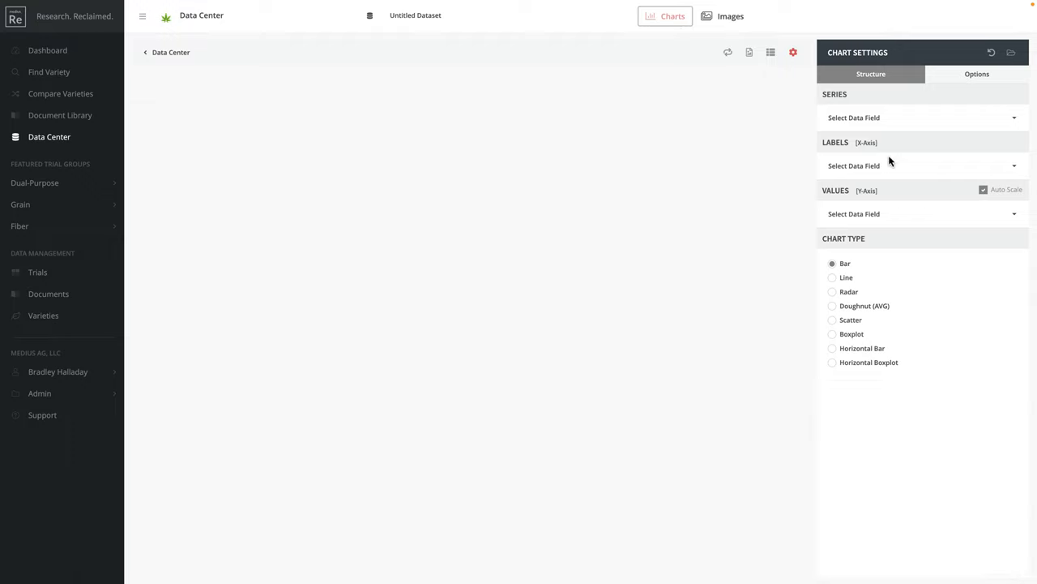
pyautogui.click(920, 116)
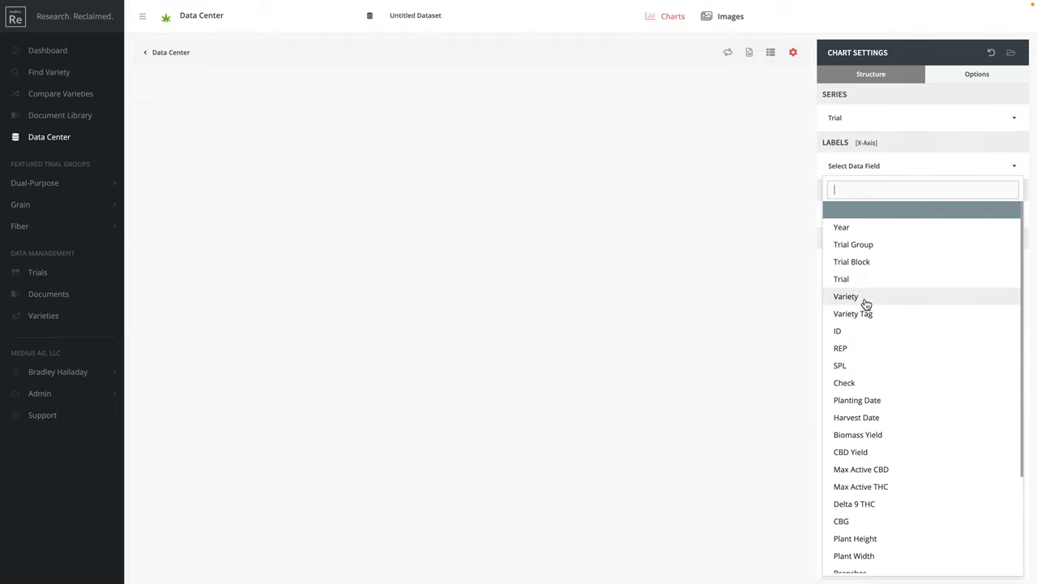
pyautogui.click(846, 295)
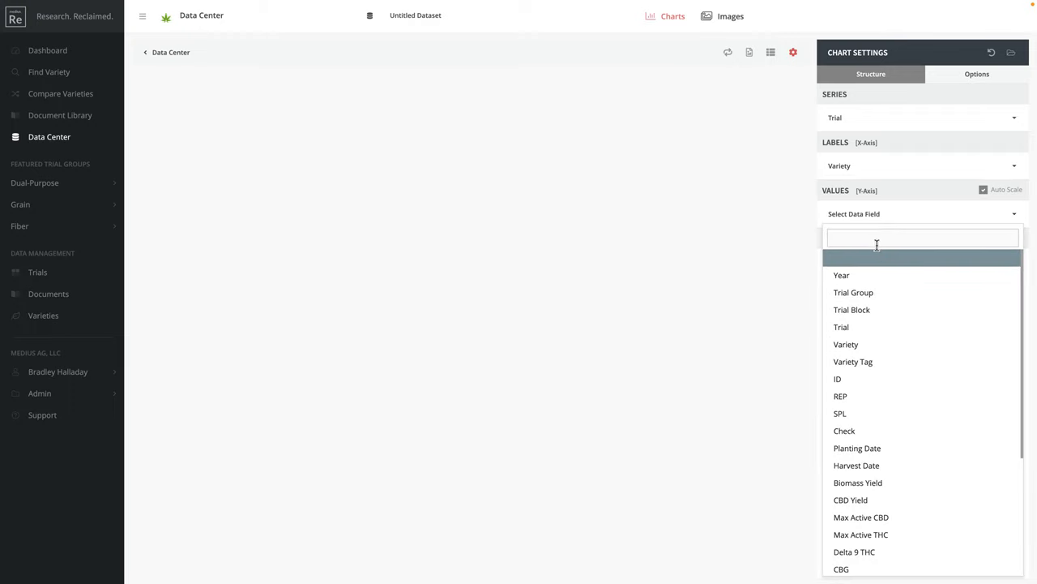
pyautogui.write('yield')
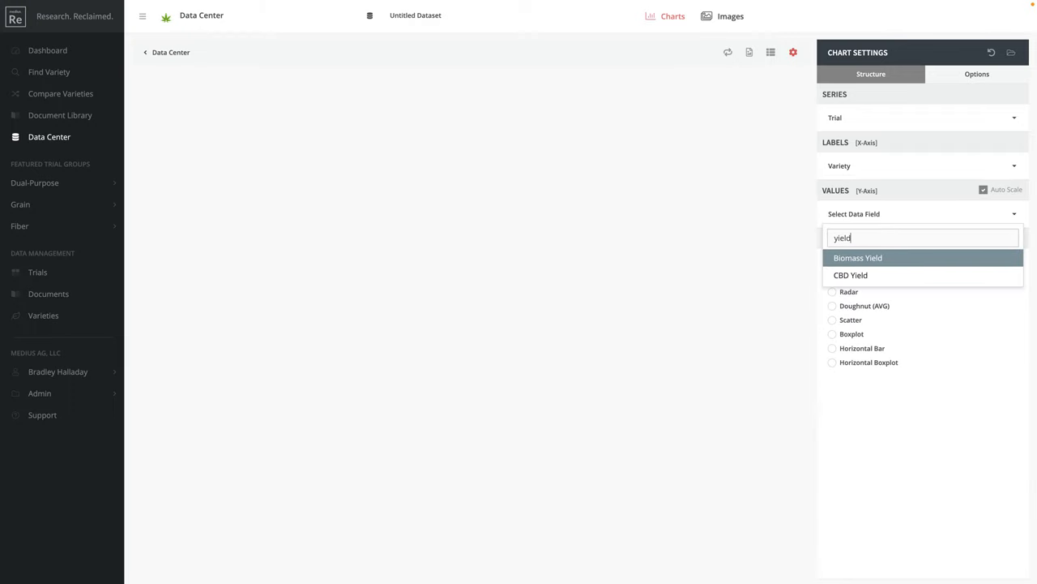
pyautogui.click(857, 258)
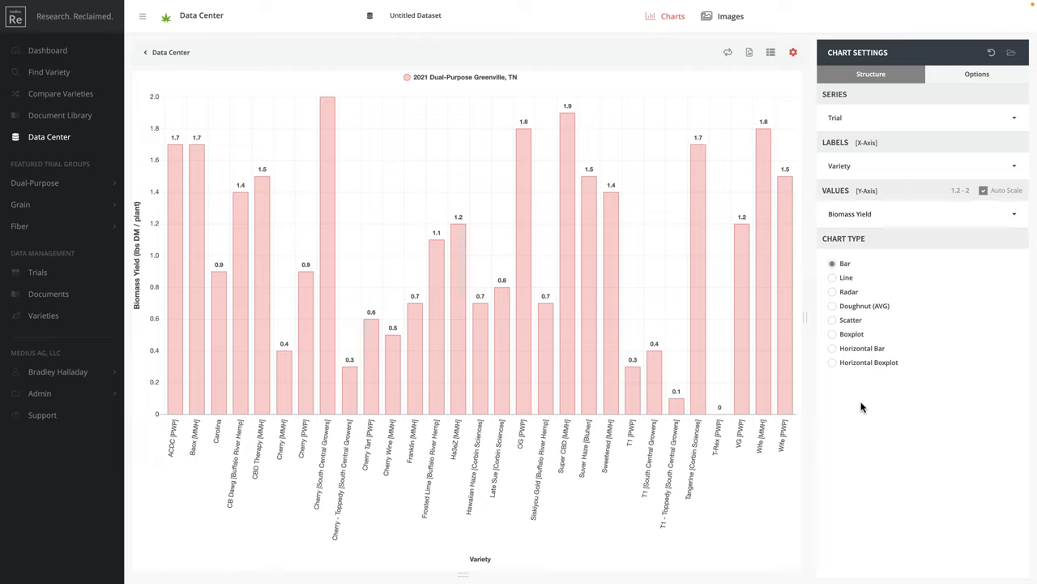
pyautogui.moveTo(853, 402)
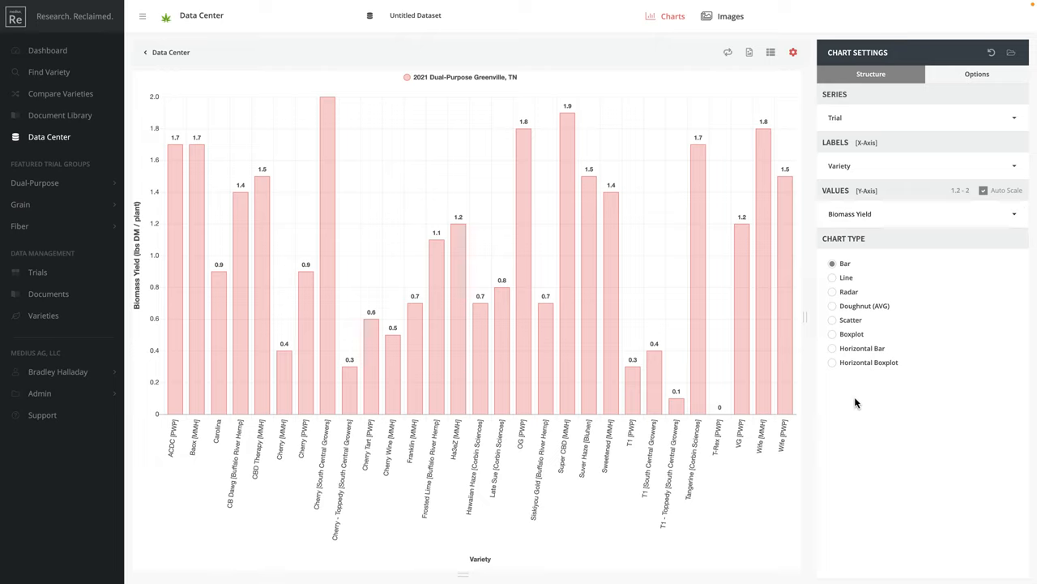
pyautogui.moveTo(852, 405)
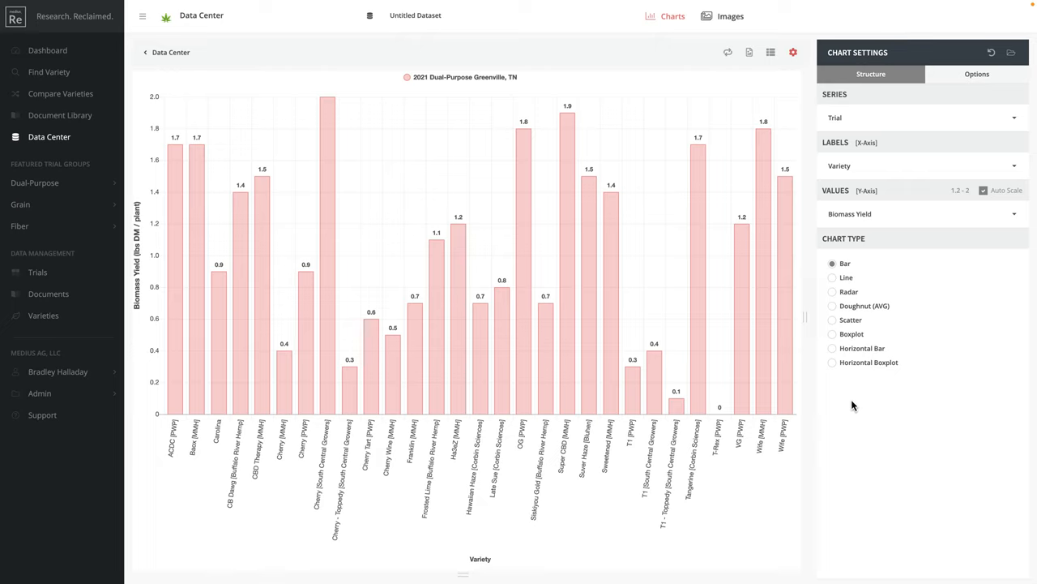
pyautogui.moveTo(366, 253)
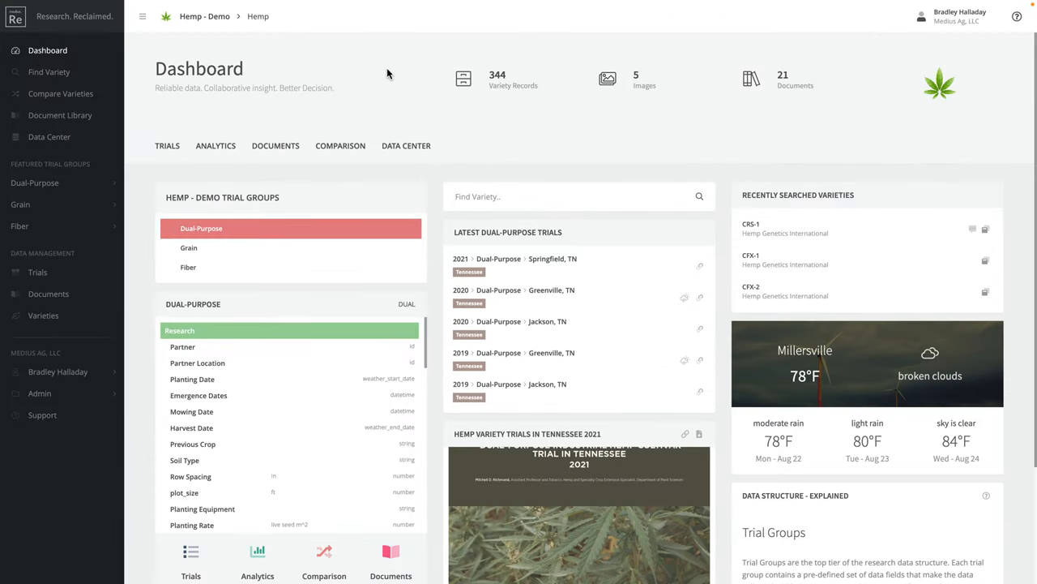
pyautogui.moveTo(391, 79)
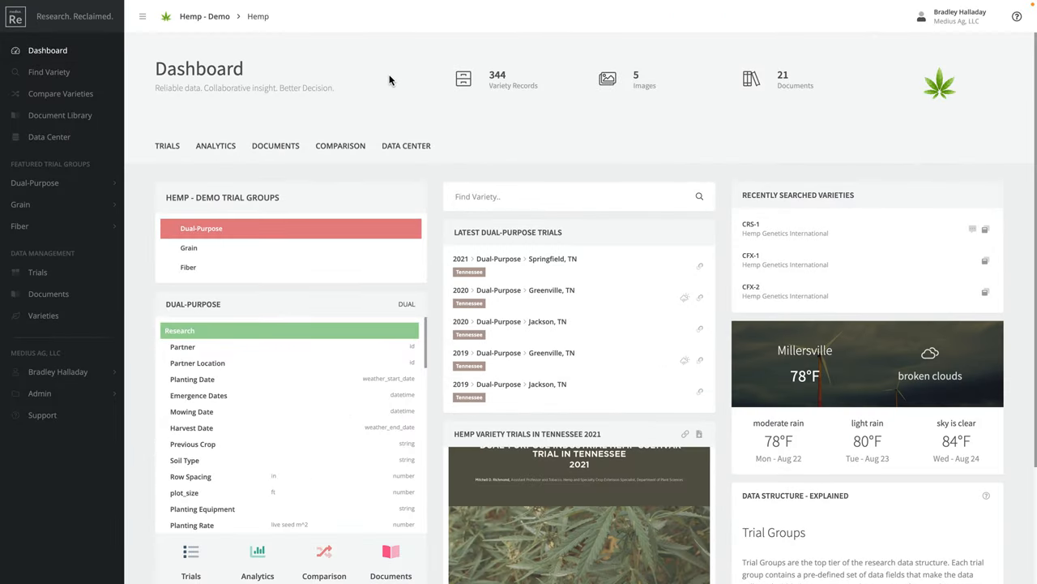
pyautogui.moveTo(396, 87)
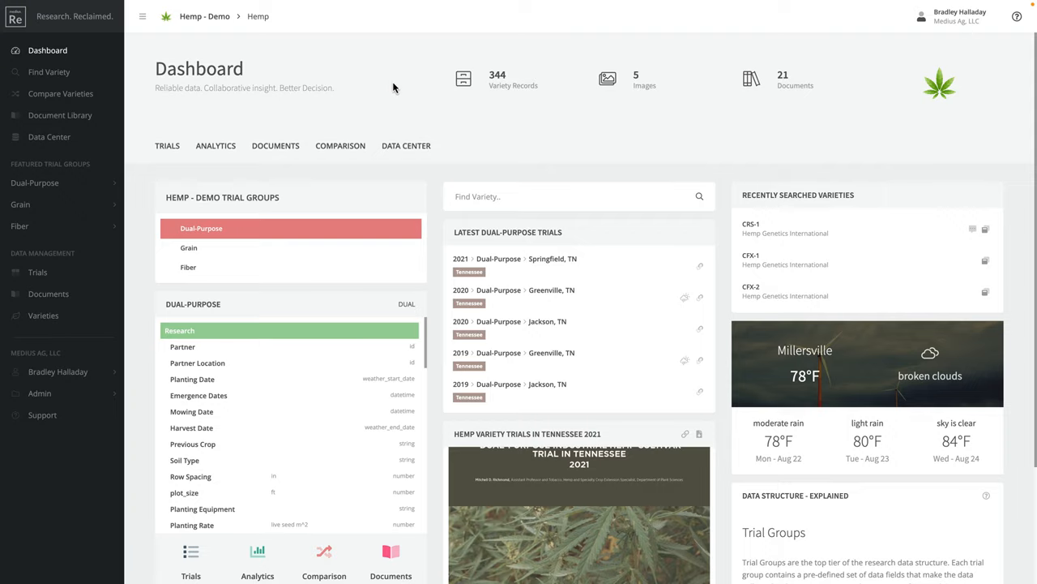